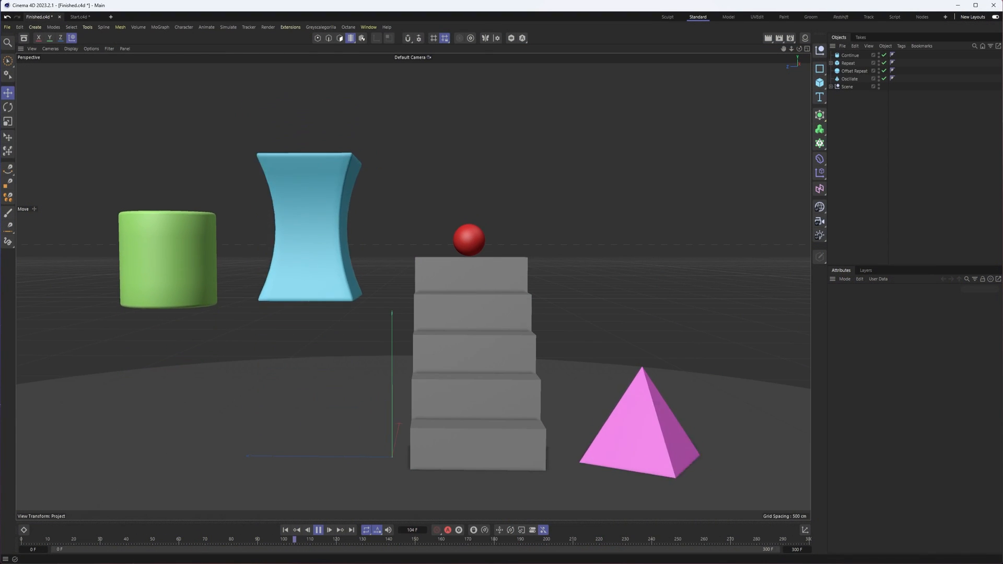
Step: Switch to the Start.c4d scene and rewind its animation to the first frame
{"action": "left_click", "coordinate": [321, 529]}
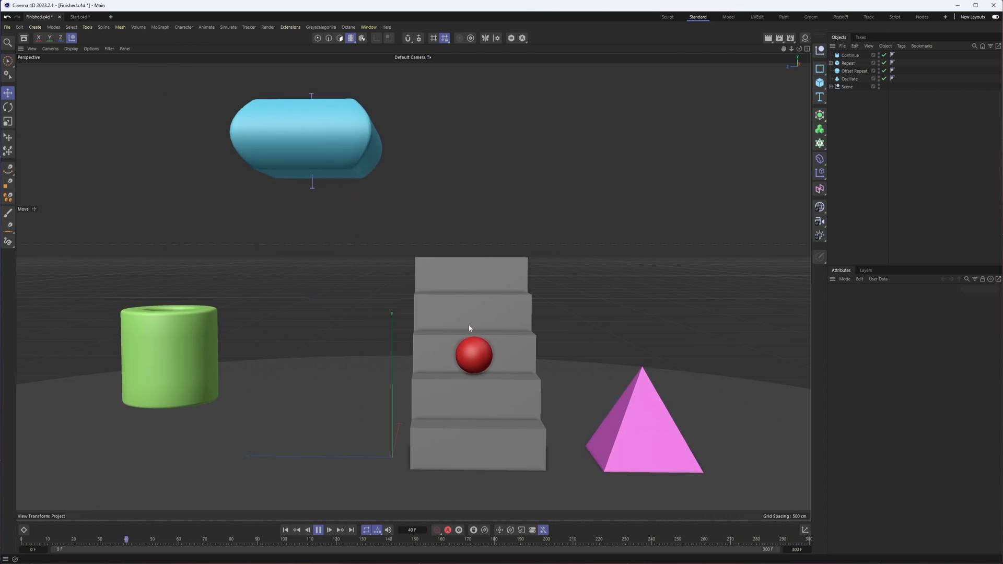
{"action": "left_click", "coordinate": [320, 528]}
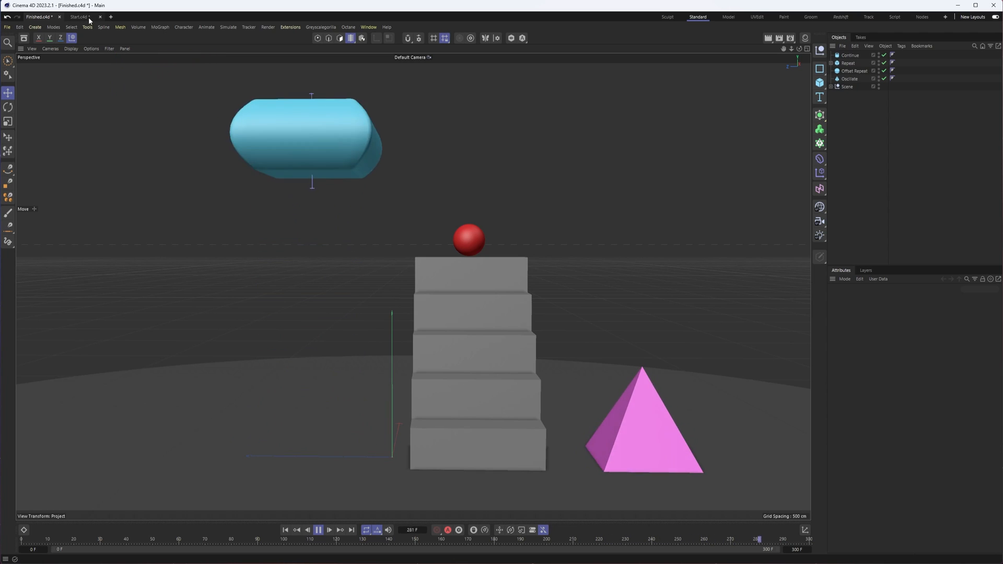
{"action": "left_click", "coordinate": [85, 16]}
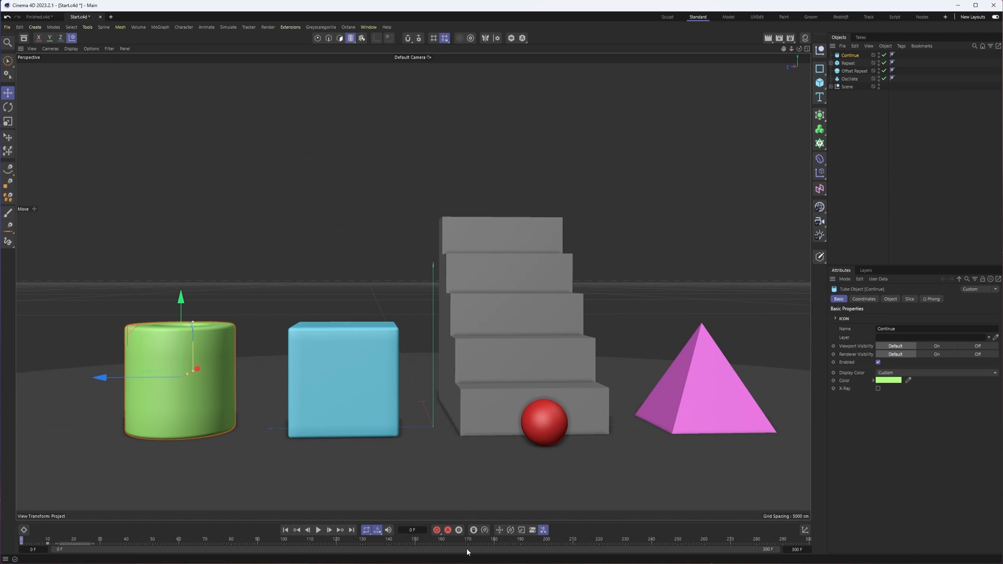
{"action": "mouse_move", "coordinate": [285, 529]}
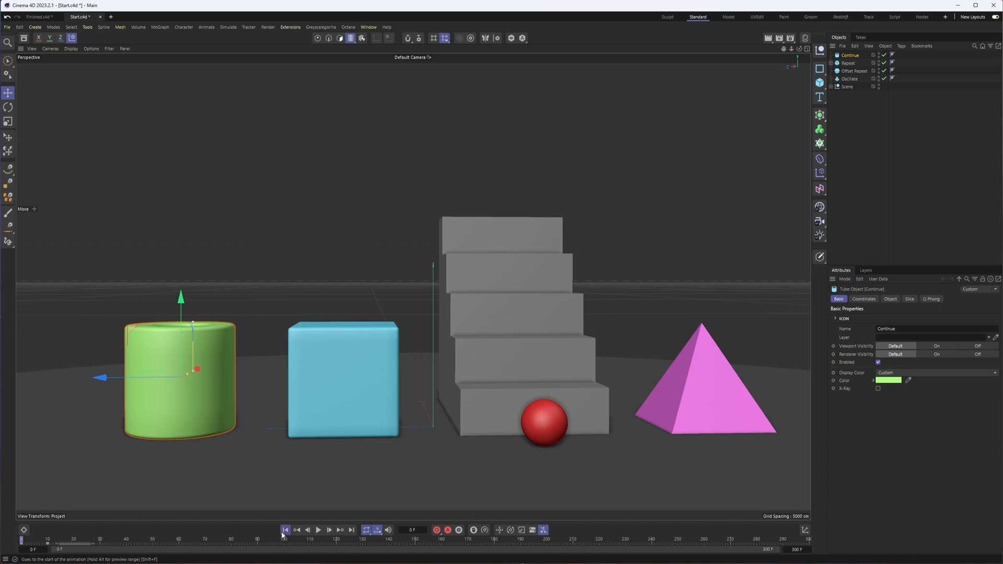
{"action": "left_click", "coordinate": [320, 529]}
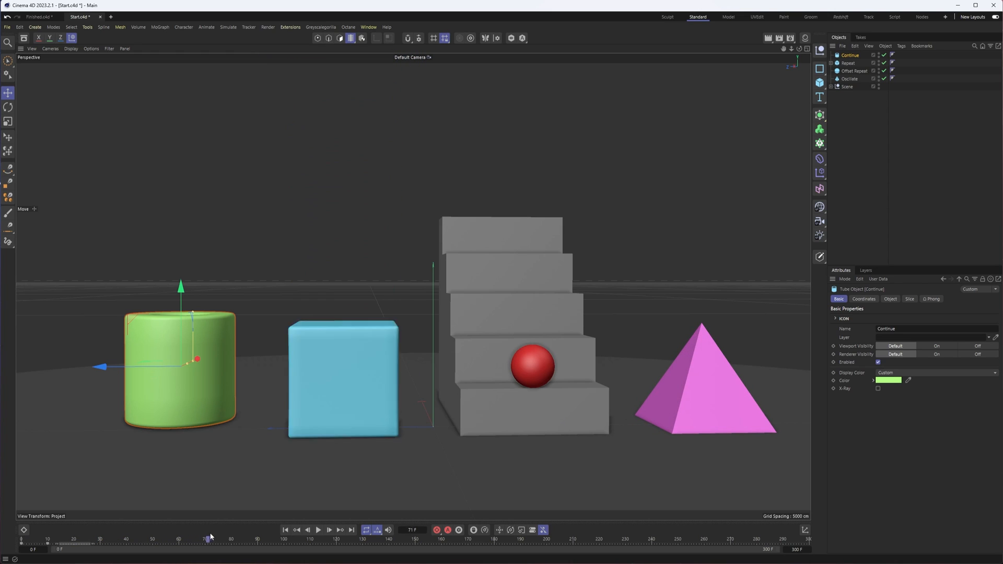
Step: Scrub the timeline back and forth to preview the tube, cube, sphere and pyramid motion
{"action": "left_click_drag", "start_coordinate": [208, 539], "coordinate": [111, 539]}
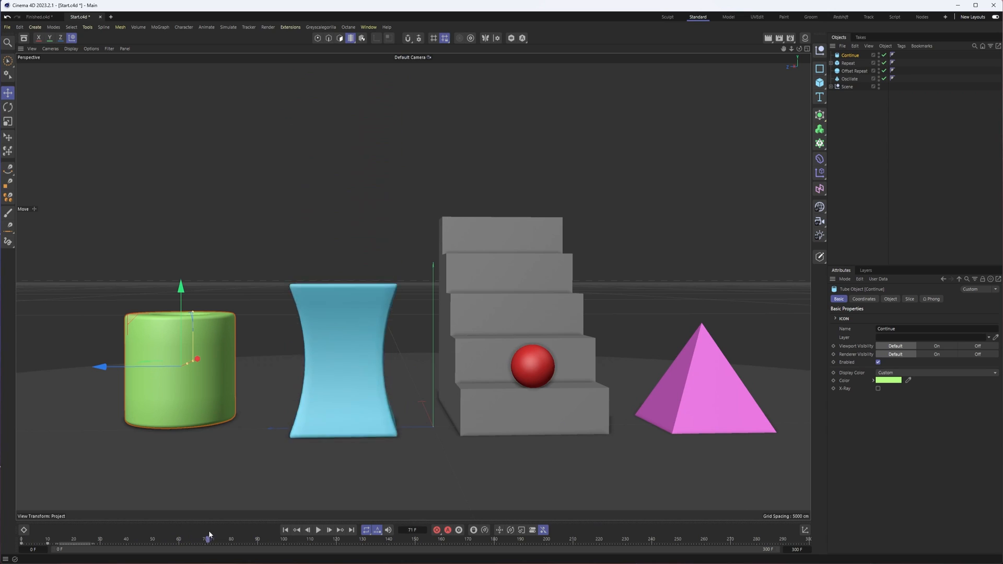
{"action": "left_click_drag", "start_coordinate": [209, 539], "coordinate": [244, 539]}
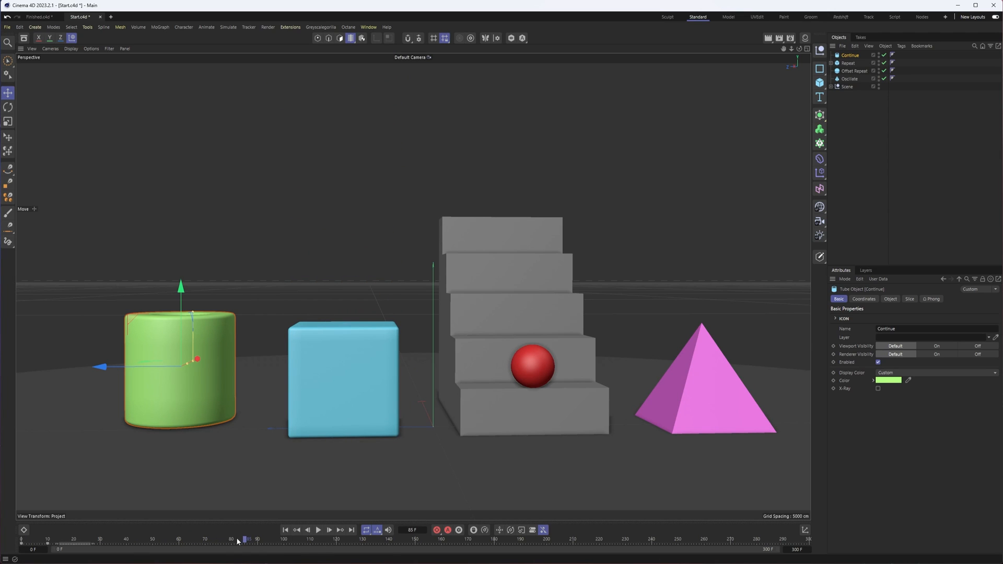
{"action": "left_click_drag", "start_coordinate": [246, 539], "coordinate": [50, 539]}
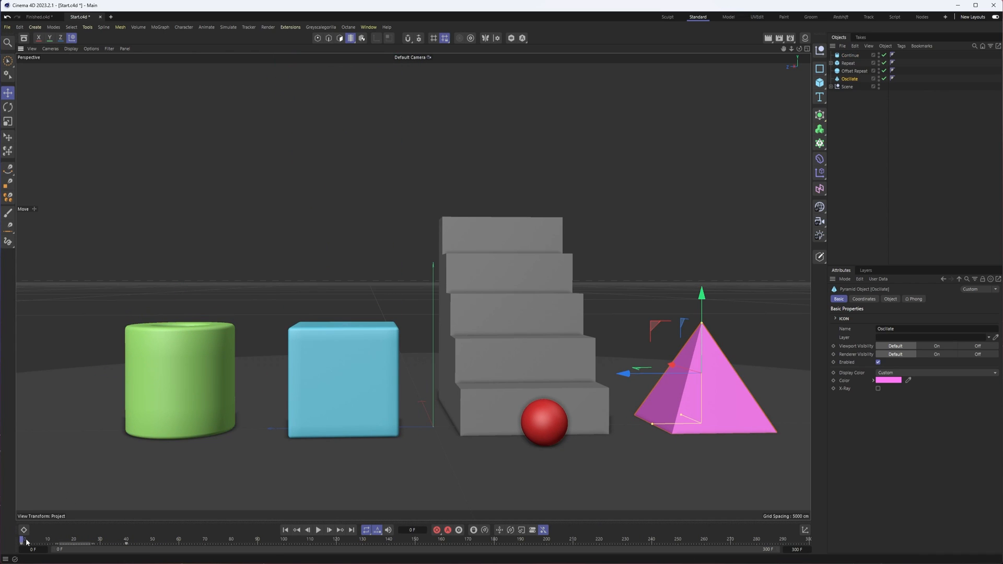
{"action": "left_click_drag", "start_coordinate": [25, 542], "coordinate": [151, 543]}
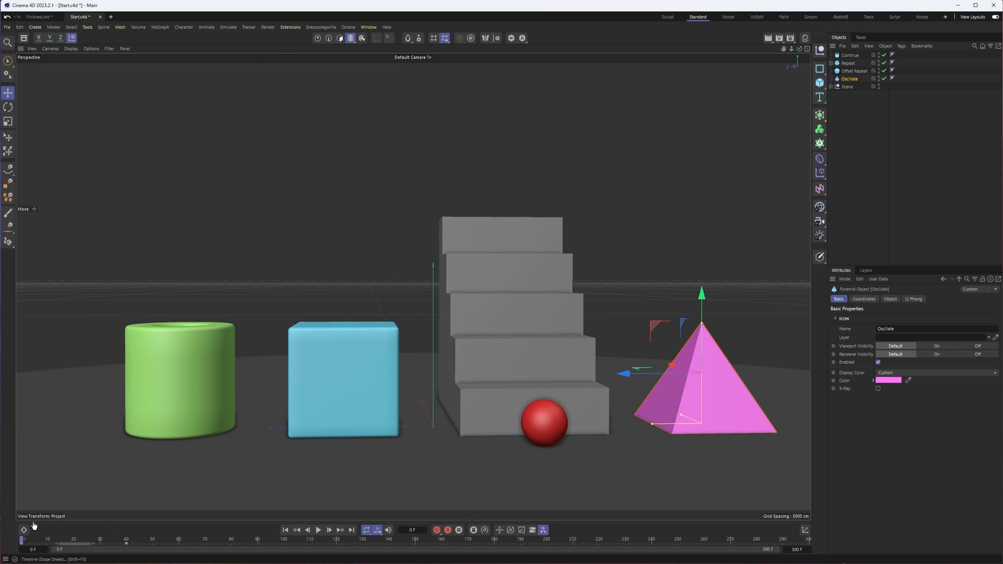
Step: Show the Timeline in F-Curve mode with the Continue tube's Position Y curve selected
{"action": "left_click", "coordinate": [850, 55]}
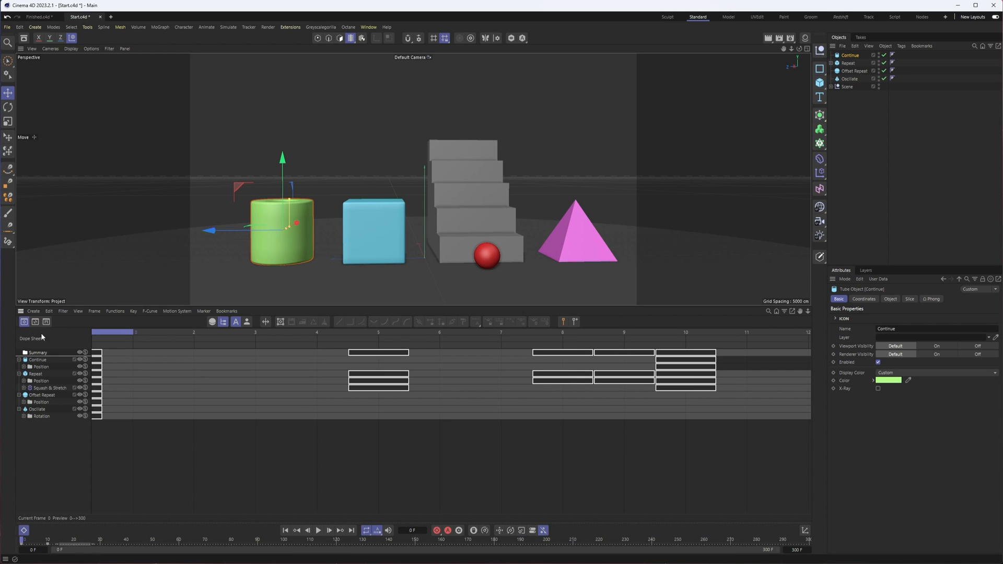
{"action": "mouse_move", "coordinate": [35, 322]}
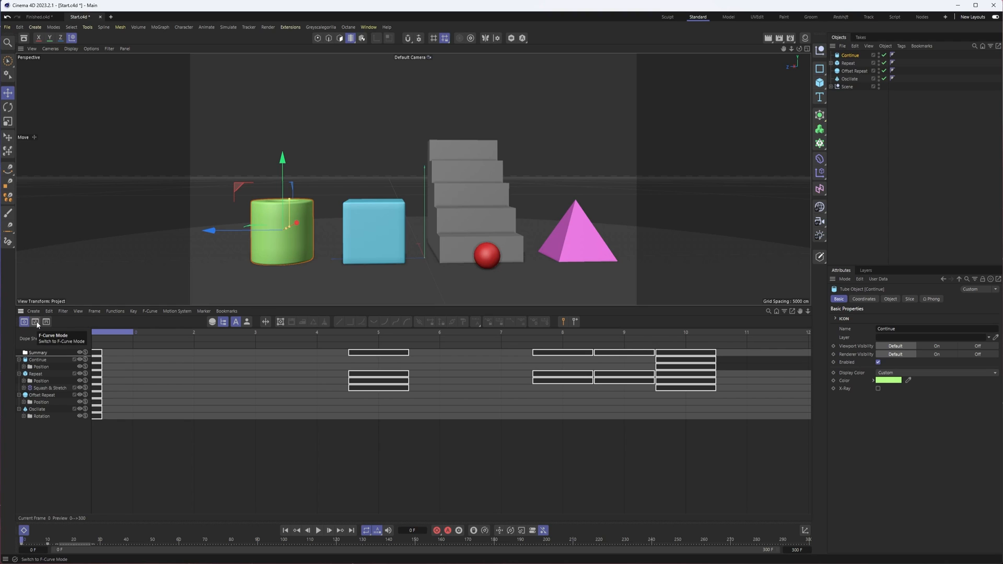
{"action": "left_click", "coordinate": [35, 322]}
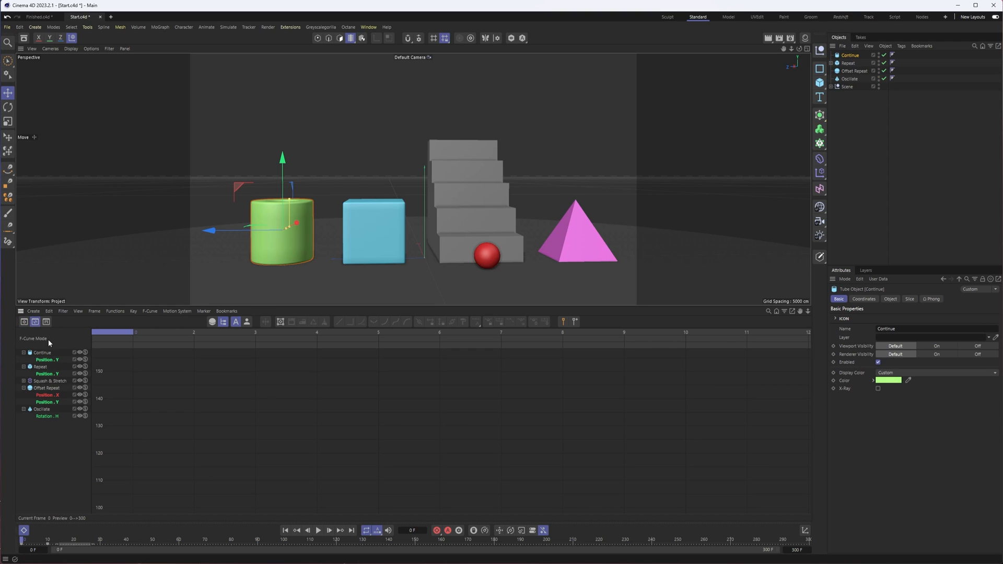
{"action": "left_click", "coordinate": [47, 360]}
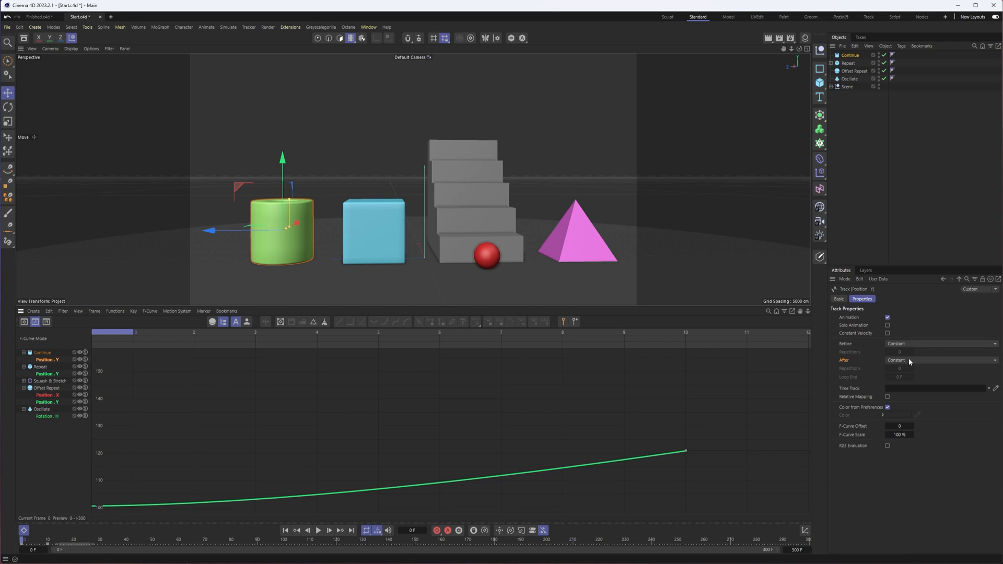
{"action": "mouse_move", "coordinate": [851, 344]}
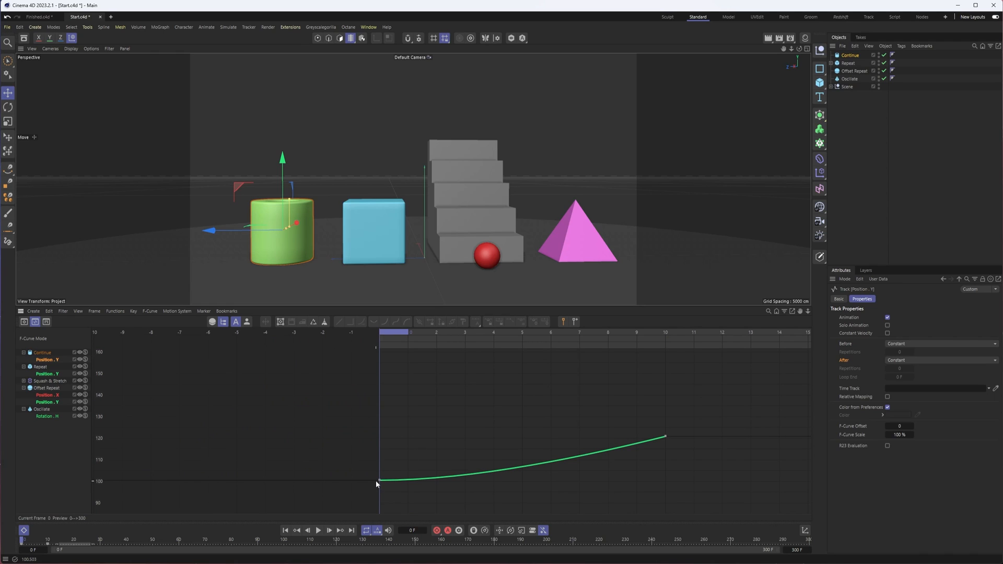
{"action": "mouse_move", "coordinate": [379, 496]}
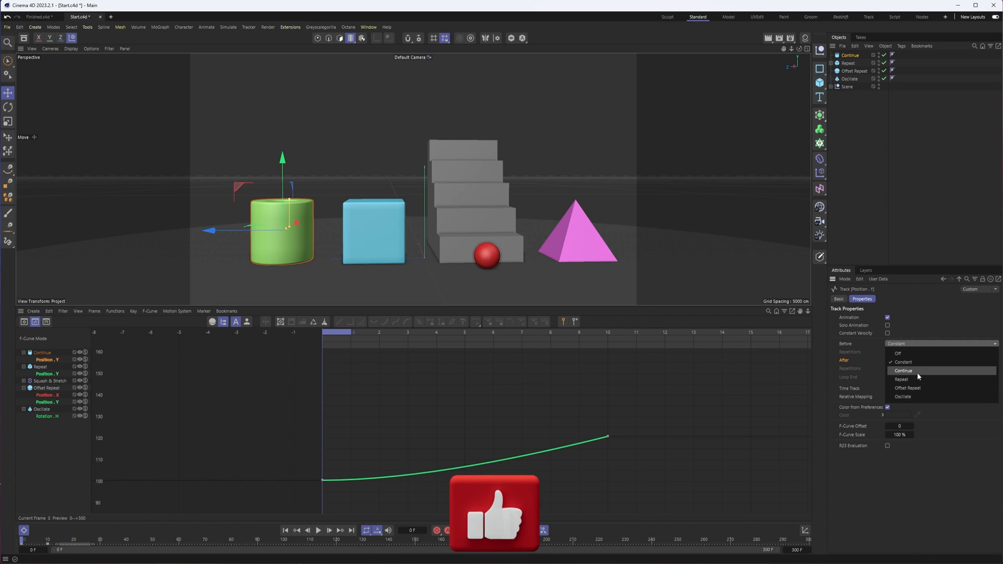
Step: Set the tube's Position Y track After option to Continue and select its last key
{"action": "left_click", "coordinate": [902, 362]}
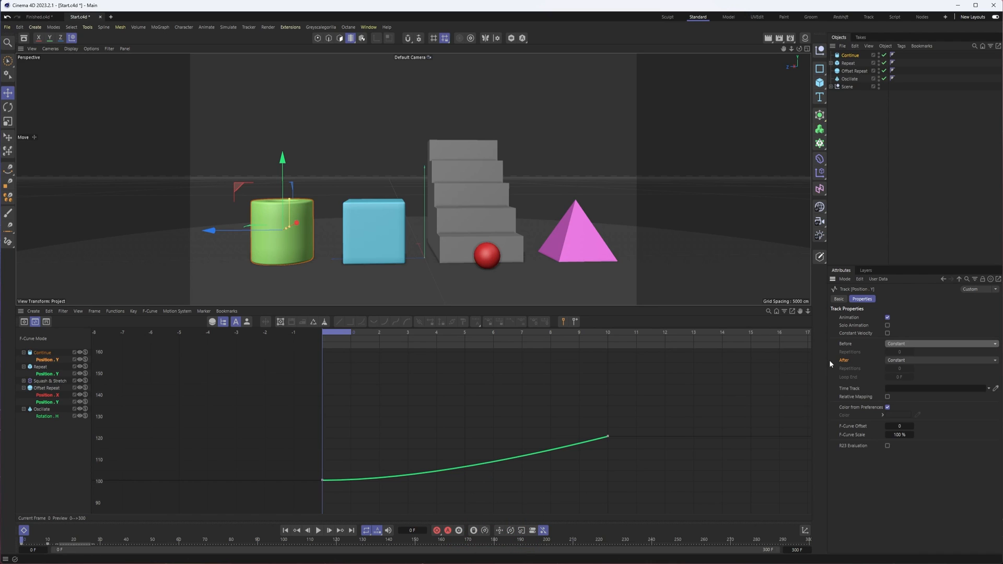
{"action": "mouse_move", "coordinate": [895, 367]}
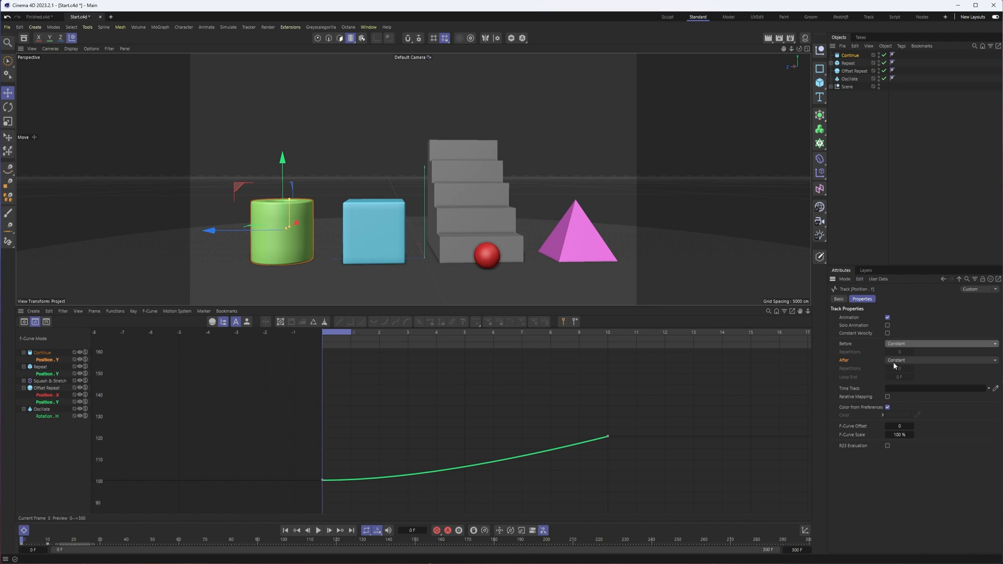
{"action": "left_click", "coordinate": [940, 360]}
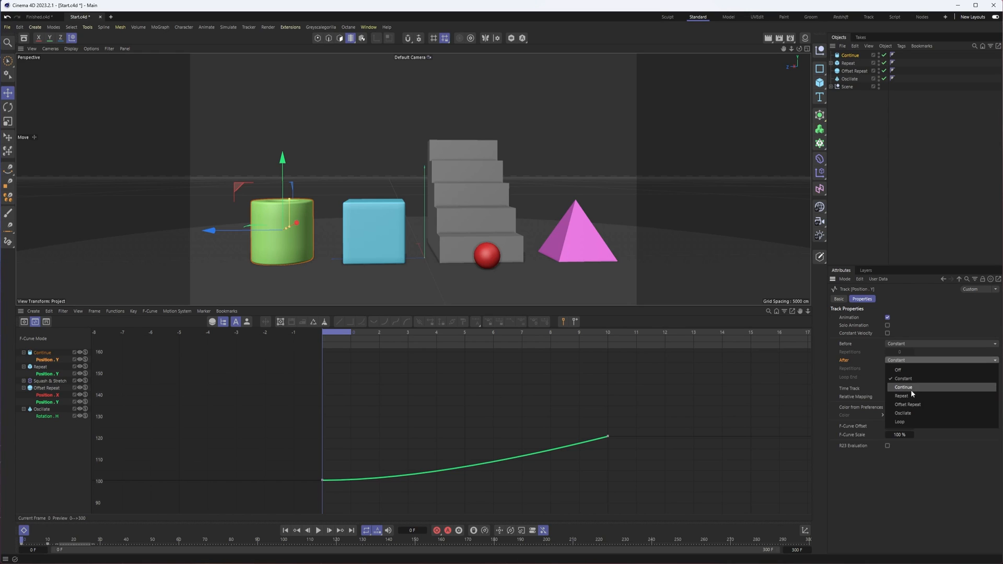
{"action": "mouse_move", "coordinate": [919, 396]}
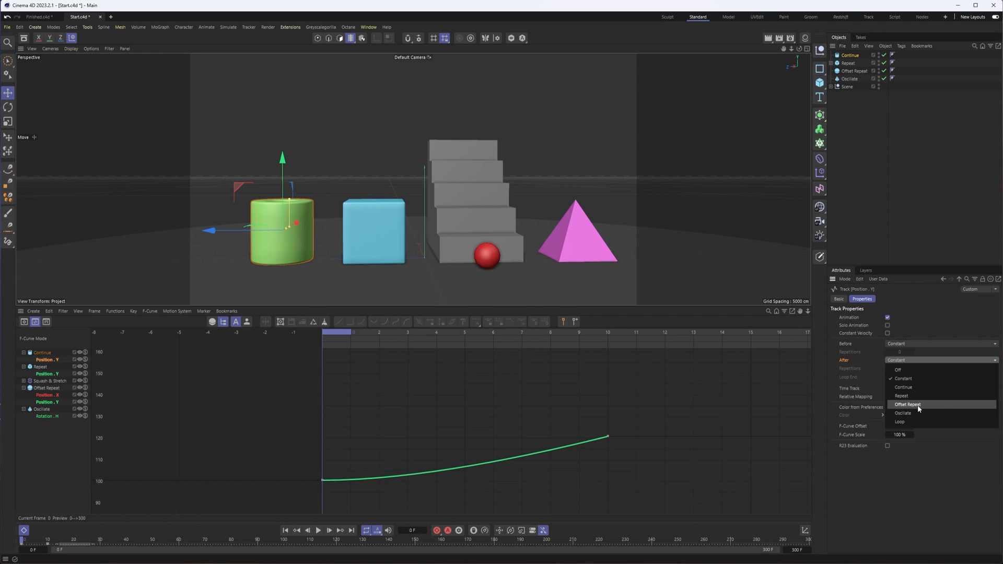
{"action": "left_click", "coordinate": [902, 378]}
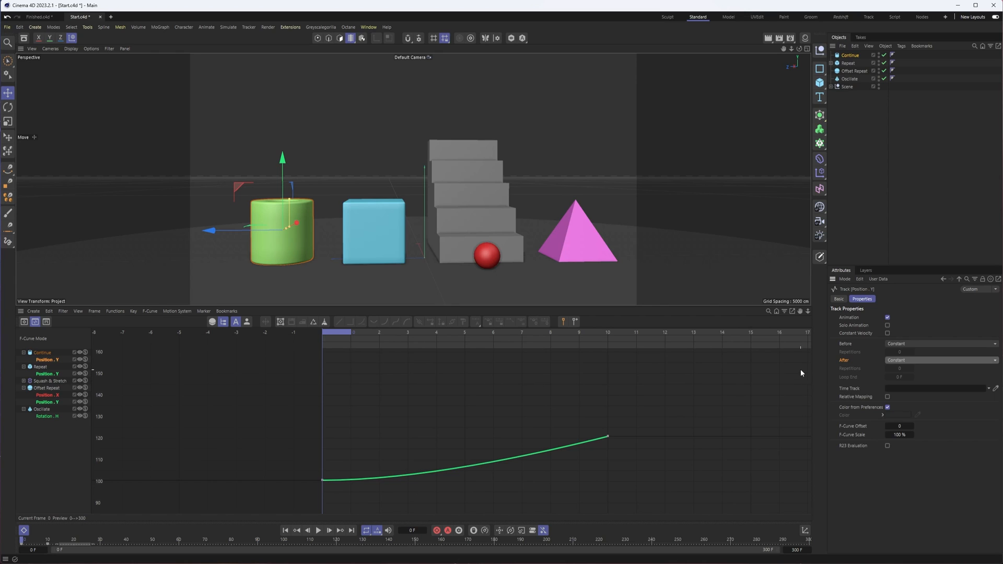
{"action": "left_click", "coordinate": [941, 360]}
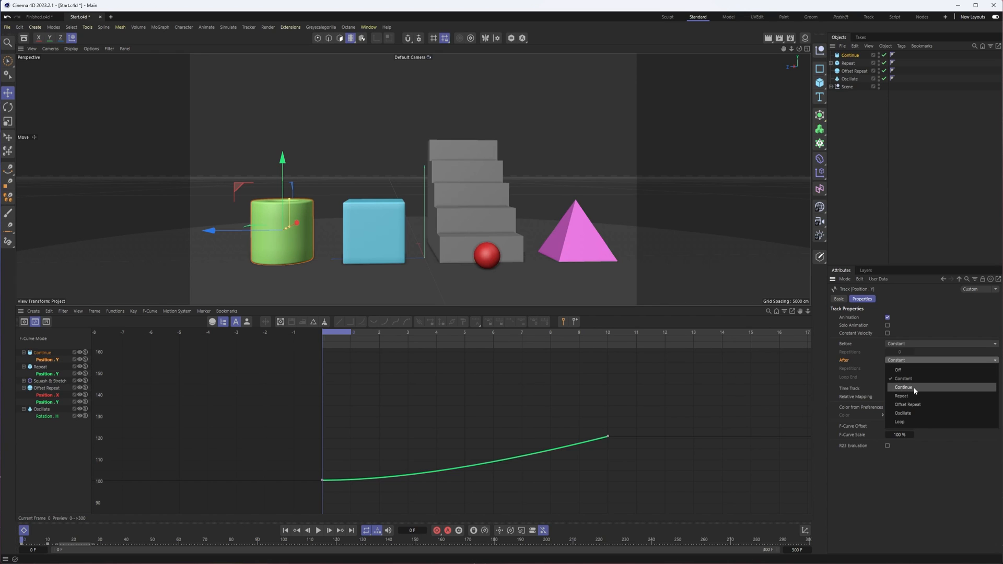
{"action": "left_click", "coordinate": [902, 387]}
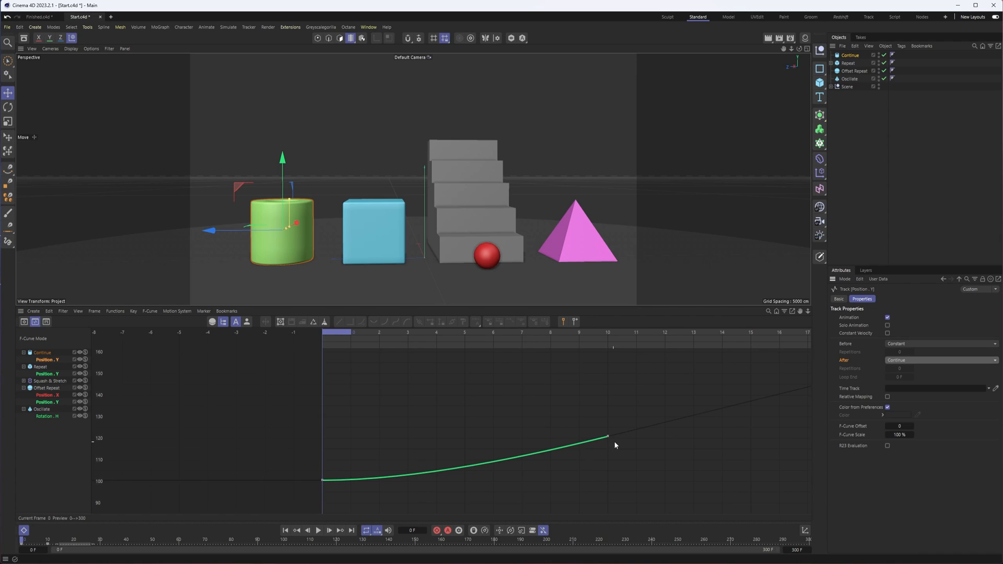
{"action": "mouse_move", "coordinate": [603, 447]}
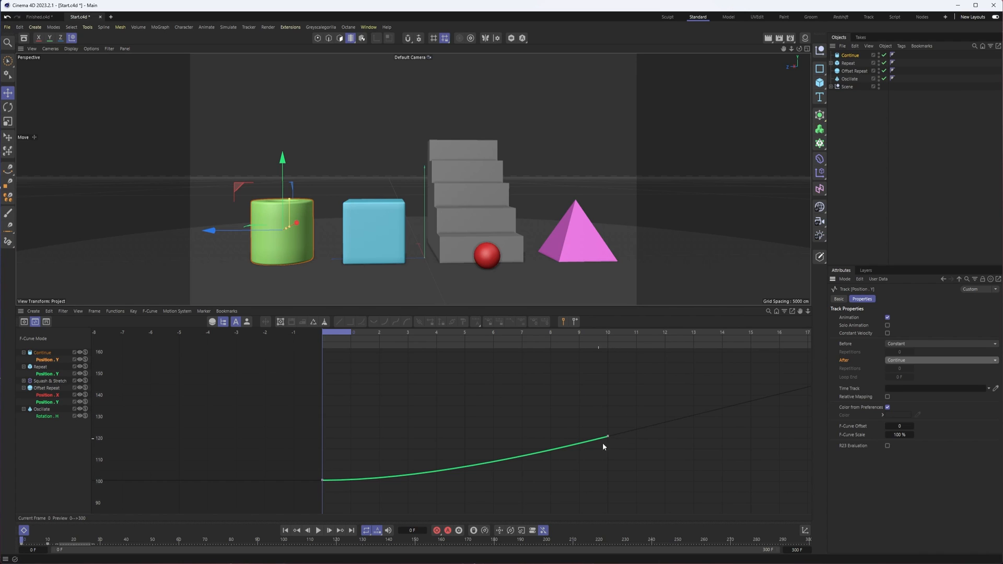
{"action": "left_click", "coordinate": [607, 436]}
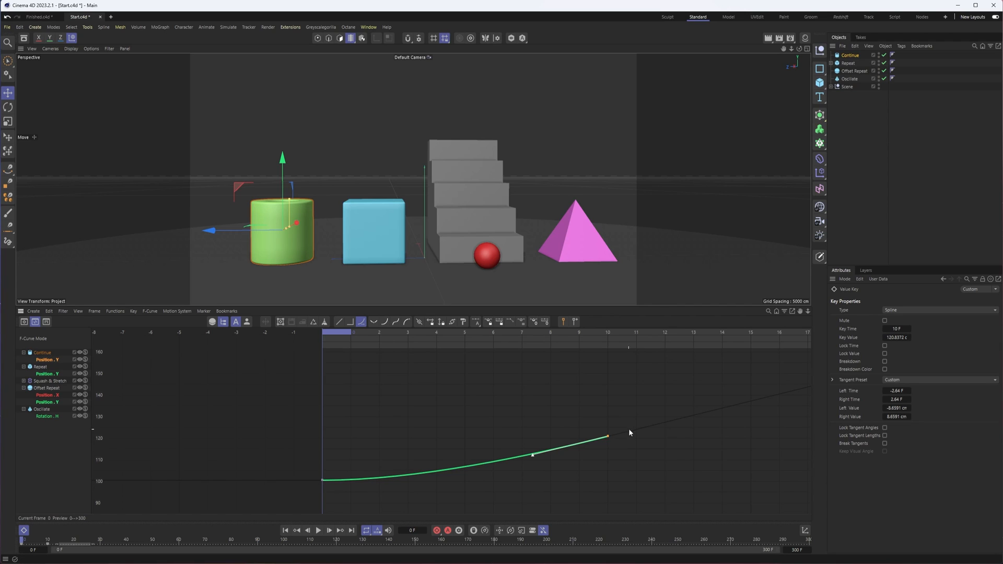
{"action": "mouse_move", "coordinate": [569, 451]}
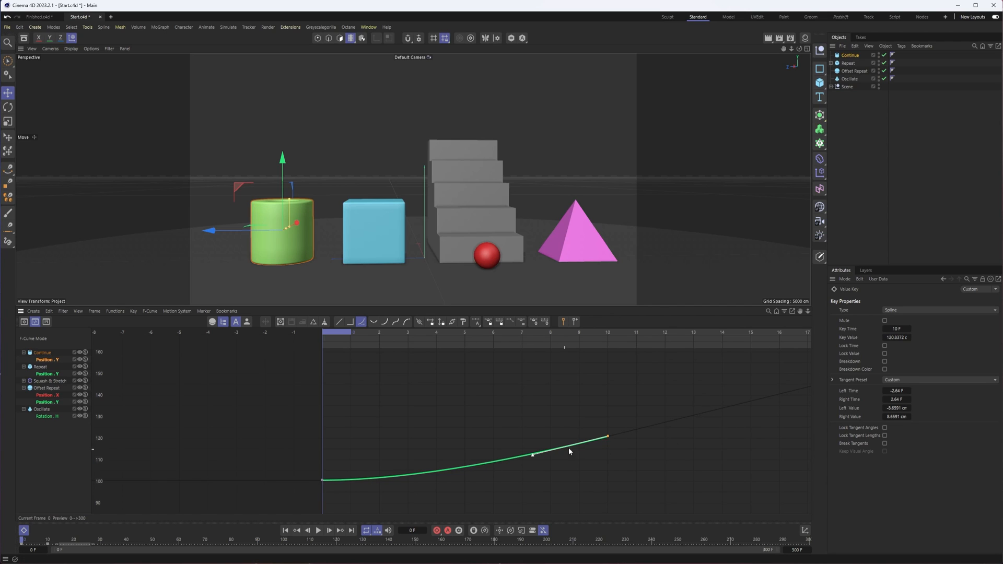
Step: Preview playback, then select both Position Y keys to flatten their tangents into an eased curve
{"action": "left_click", "coordinate": [319, 529]}
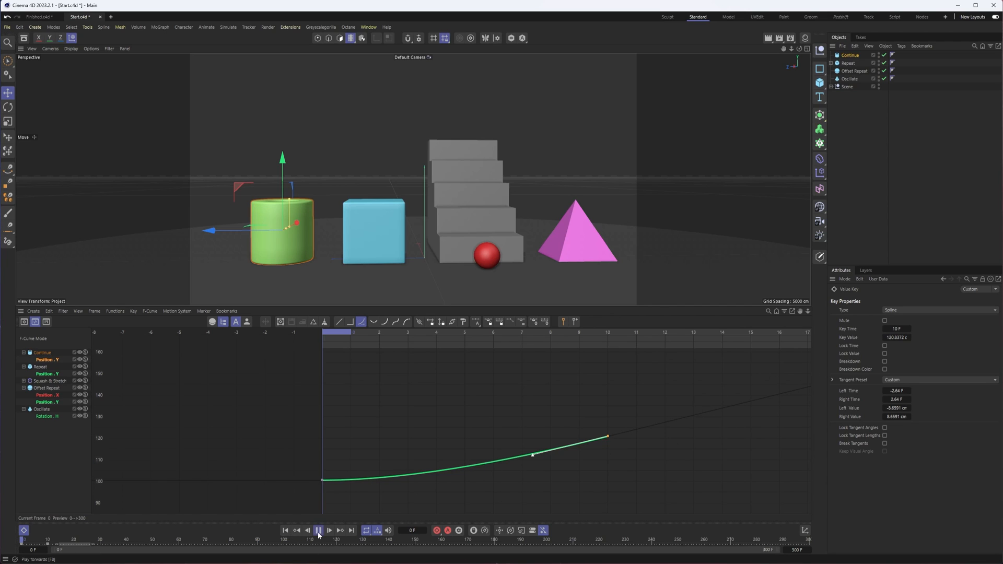
{"action": "left_click", "coordinate": [319, 528]}
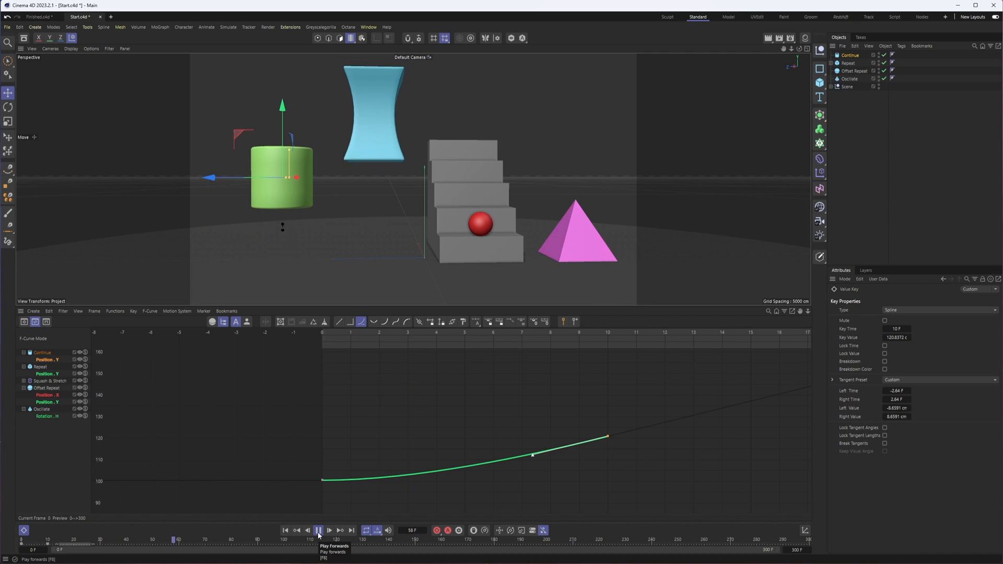
{"action": "left_click", "coordinate": [319, 529]}
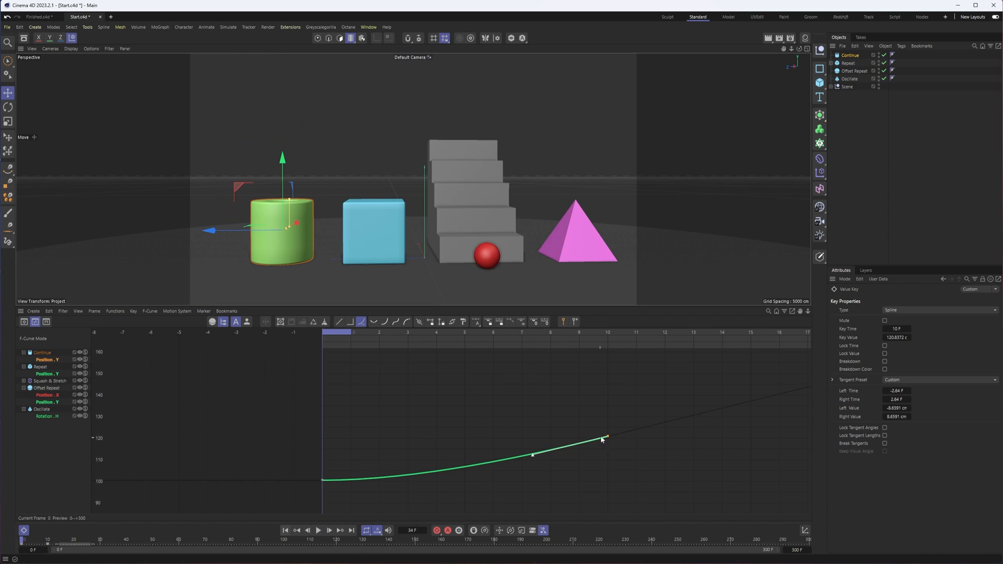
{"action": "left_click", "coordinate": [376, 321]}
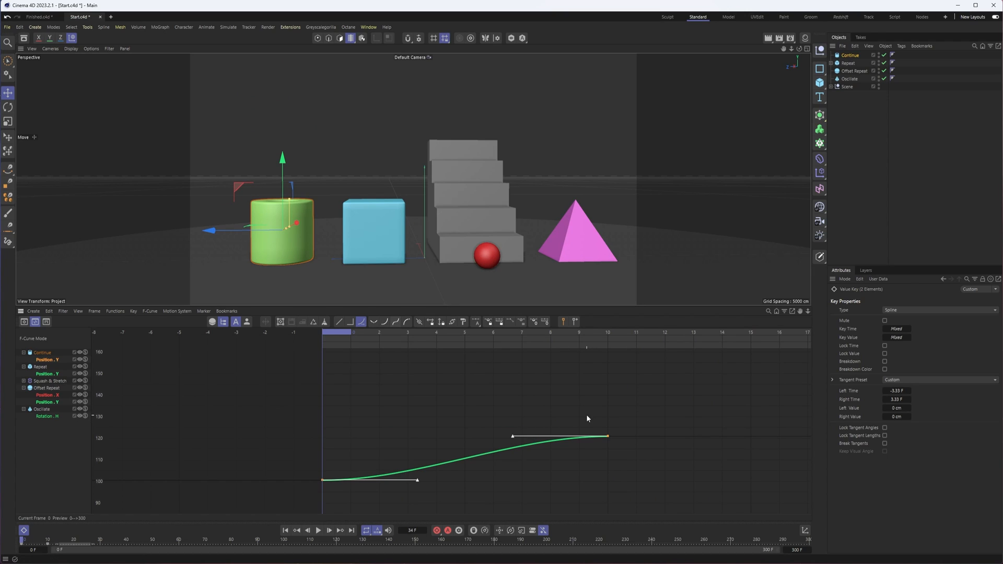
{"action": "mouse_move", "coordinate": [503, 418]}
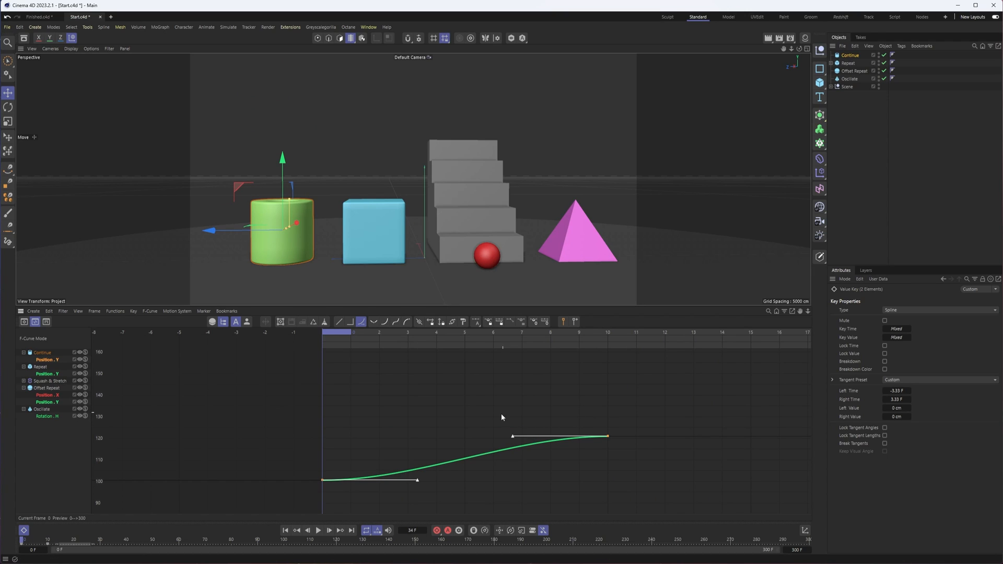
{"action": "mouse_move", "coordinate": [521, 417]}
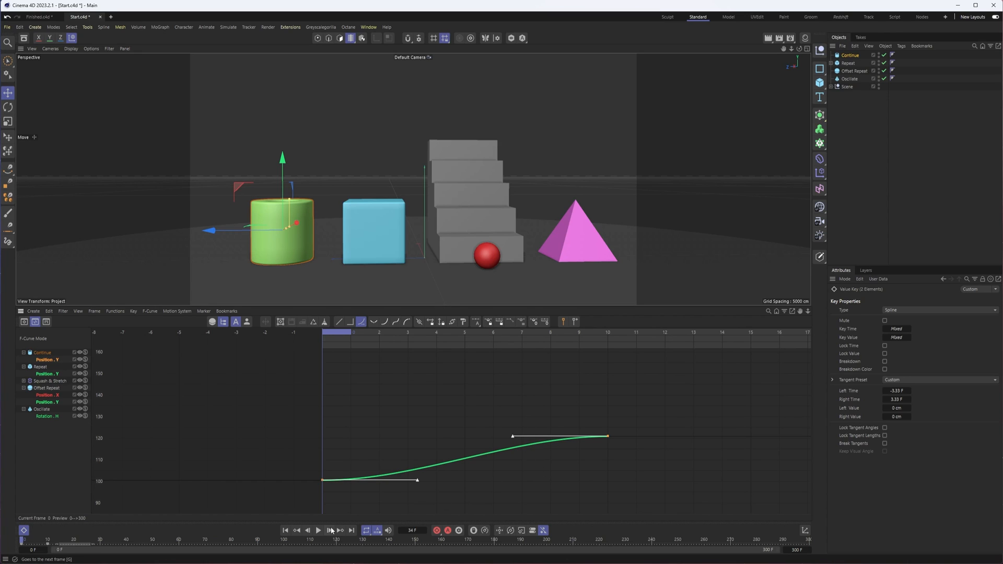
{"action": "left_click", "coordinate": [320, 532]}
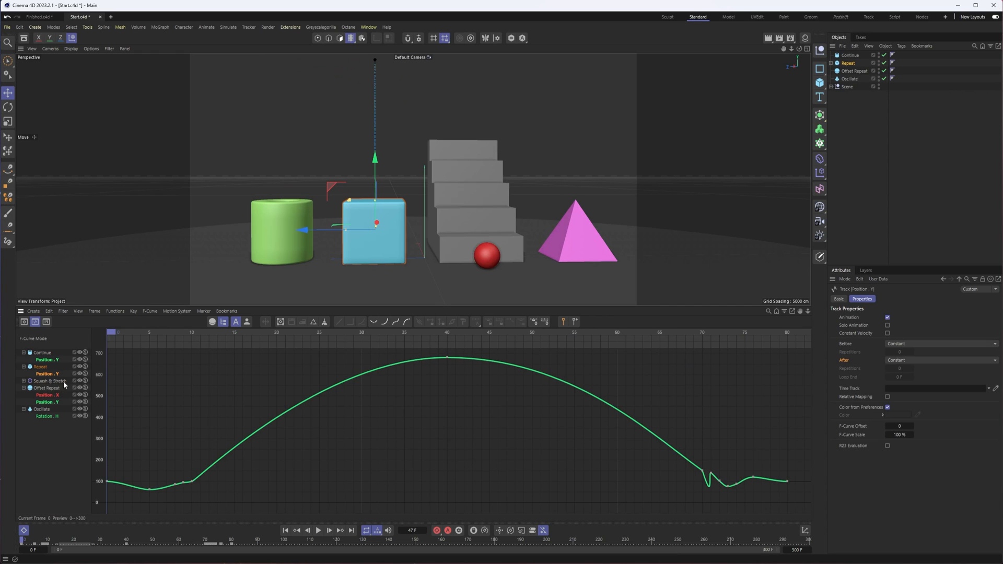
{"action": "mouse_move", "coordinate": [124, 467]}
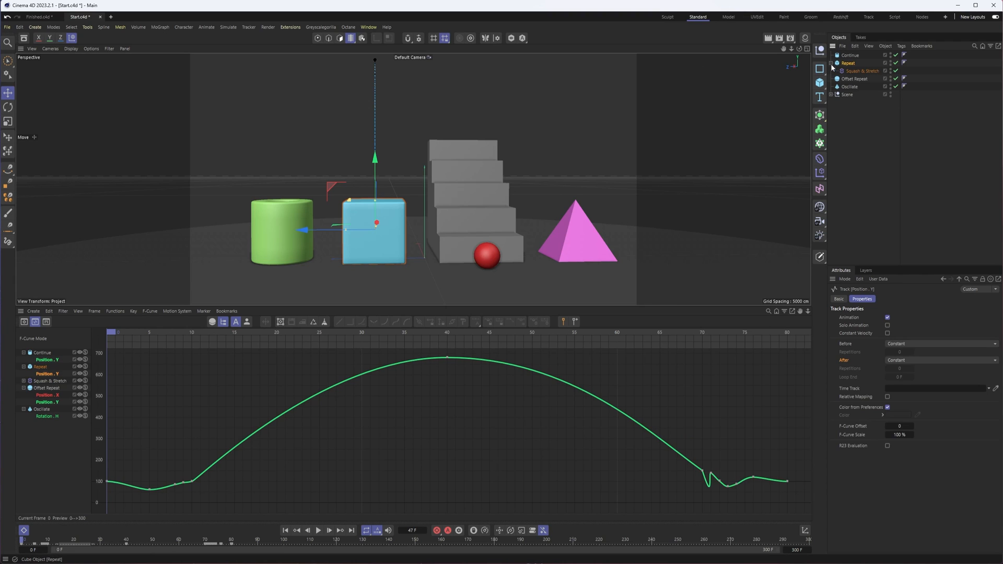
{"action": "mouse_move", "coordinate": [492, 364]}
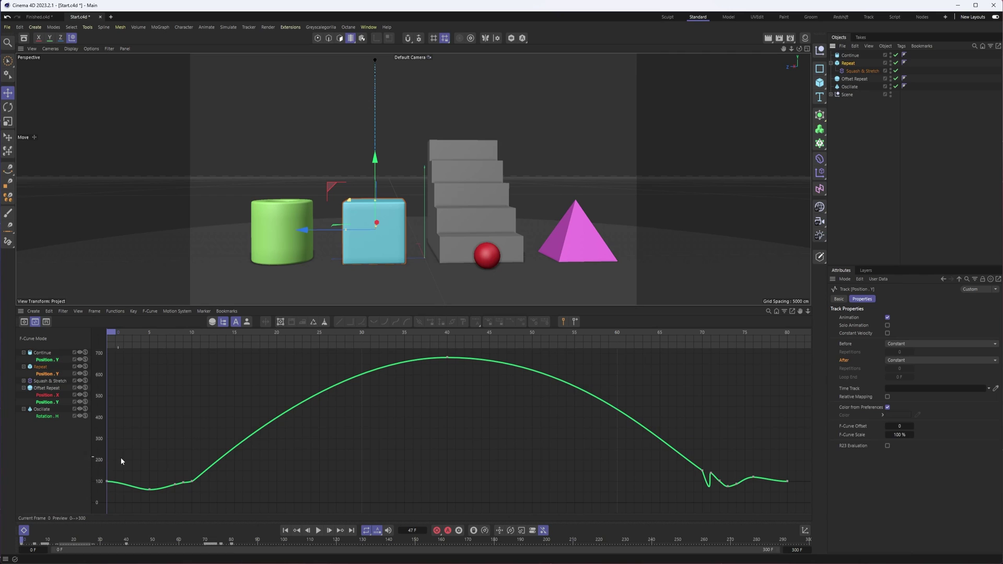
{"action": "mouse_move", "coordinate": [493, 324]}
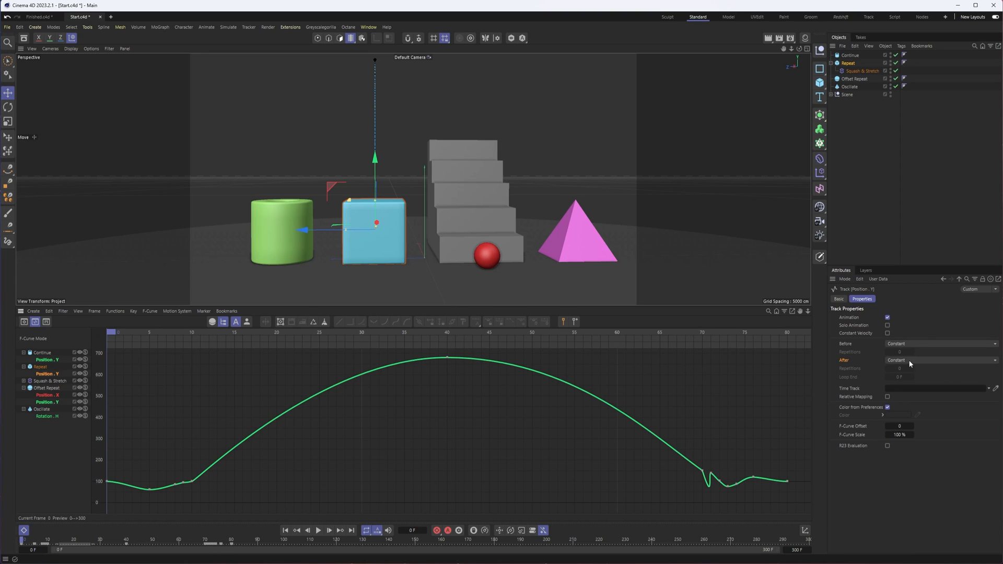
Step: Set the Repeat cube's Position Y track After option to Repeat
{"action": "left_click", "coordinate": [940, 360]}
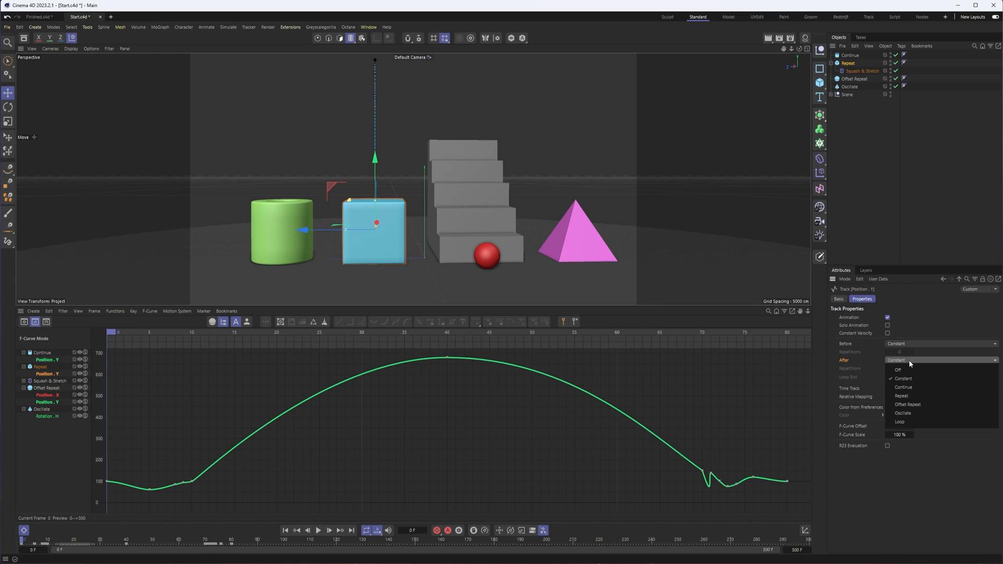
{"action": "mouse_move", "coordinate": [915, 396]}
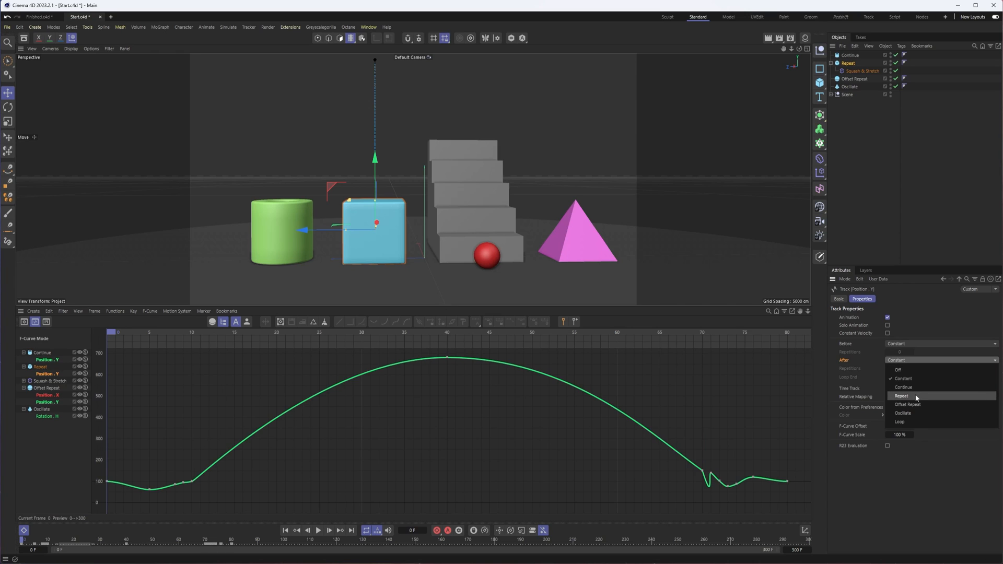
{"action": "left_click", "coordinate": [901, 396]}
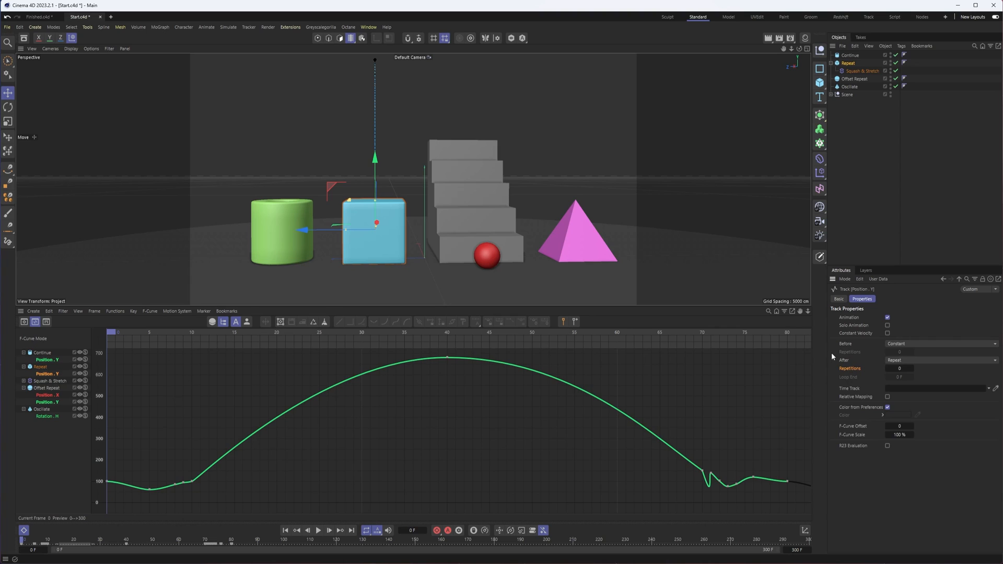
{"action": "mouse_move", "coordinate": [868, 370]}
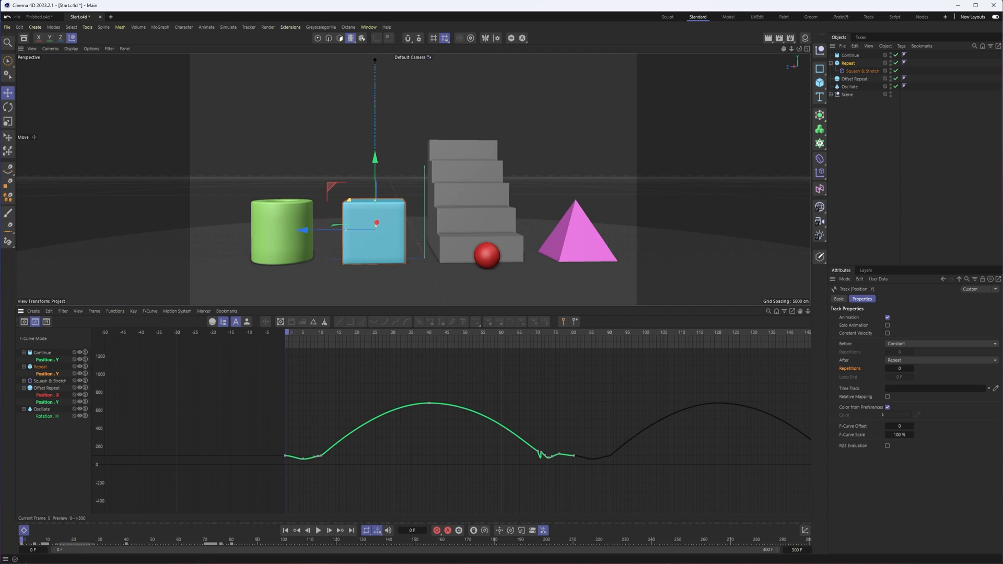
Step: Preview the repeating hop, then show the Squash & Stretch Factor track's After choices
{"action": "left_click", "coordinate": [319, 528]}
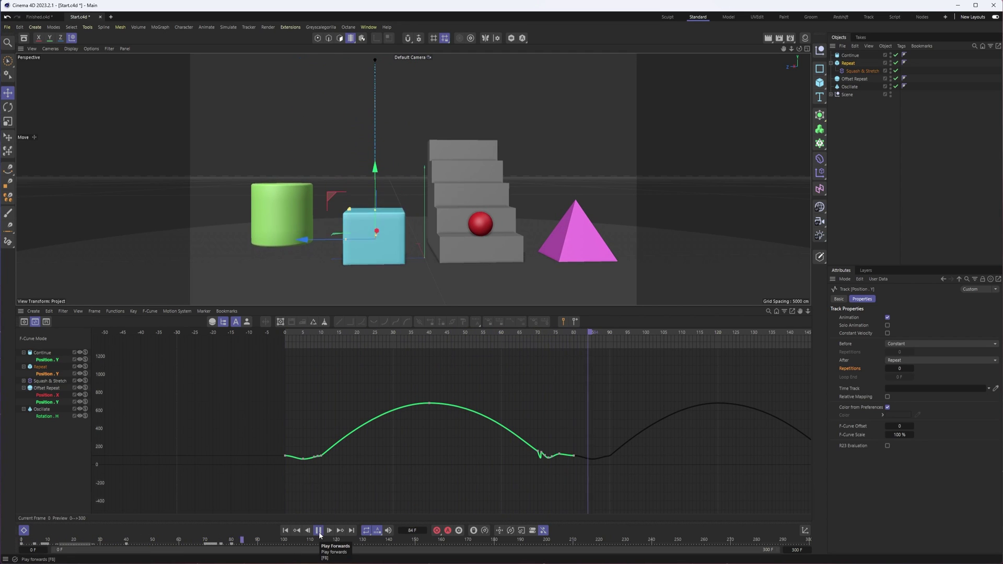
{"action": "left_click", "coordinate": [318, 528]}
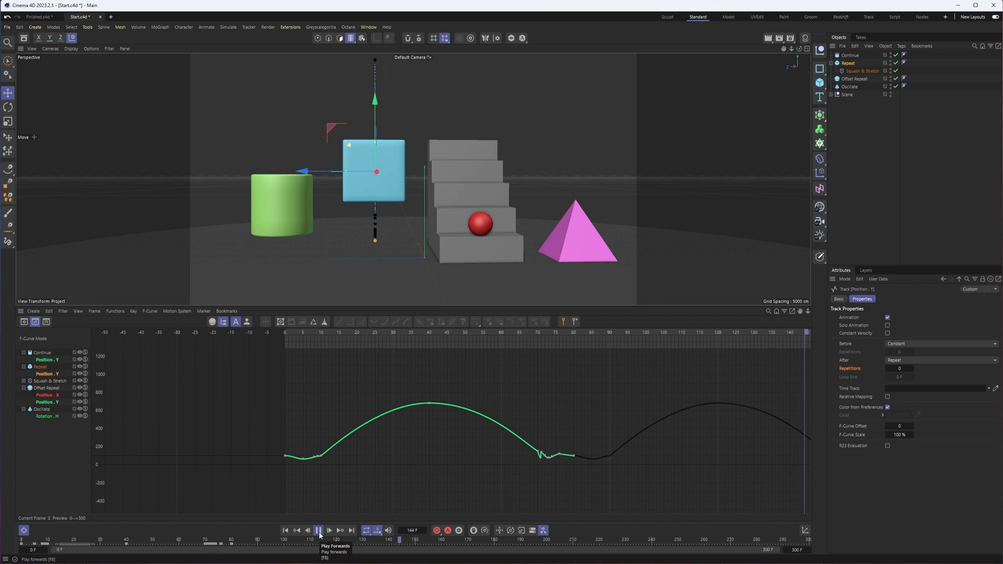
{"action": "left_click", "coordinate": [318, 528]}
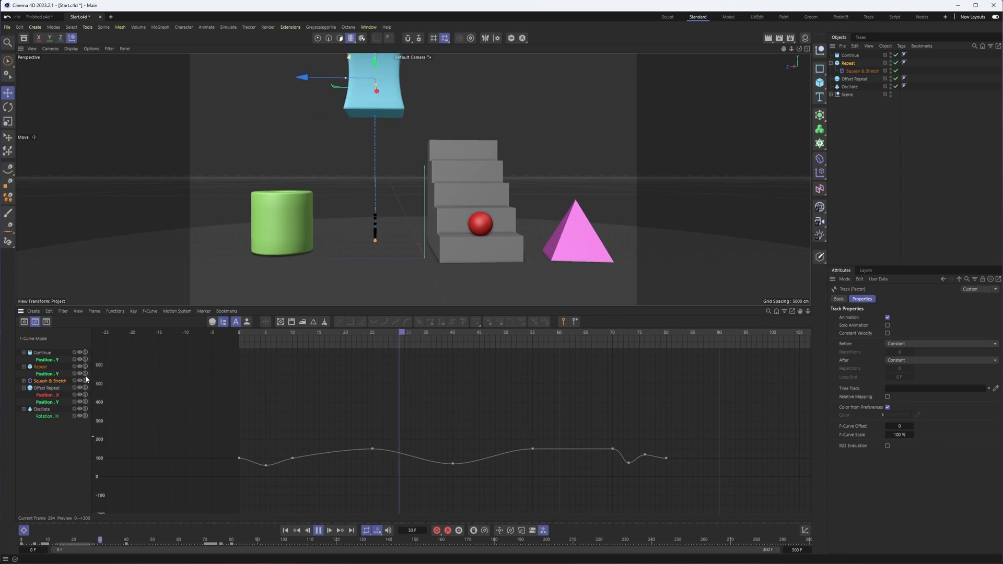
{"action": "left_click", "coordinate": [942, 360]}
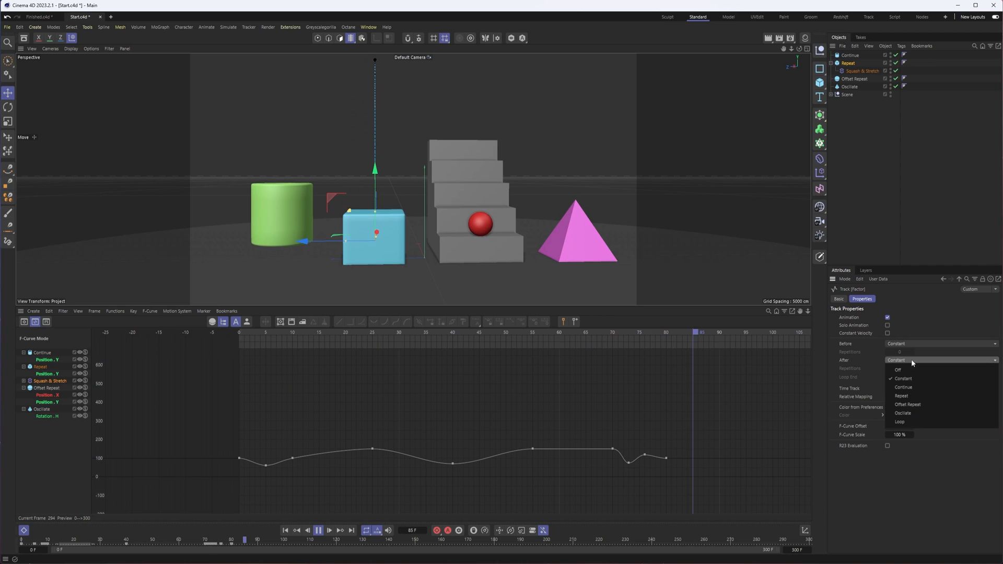
Step: Set the Squash & Stretch Factor track After option to Repeat and stop playback
{"action": "left_click", "coordinate": [900, 395]}
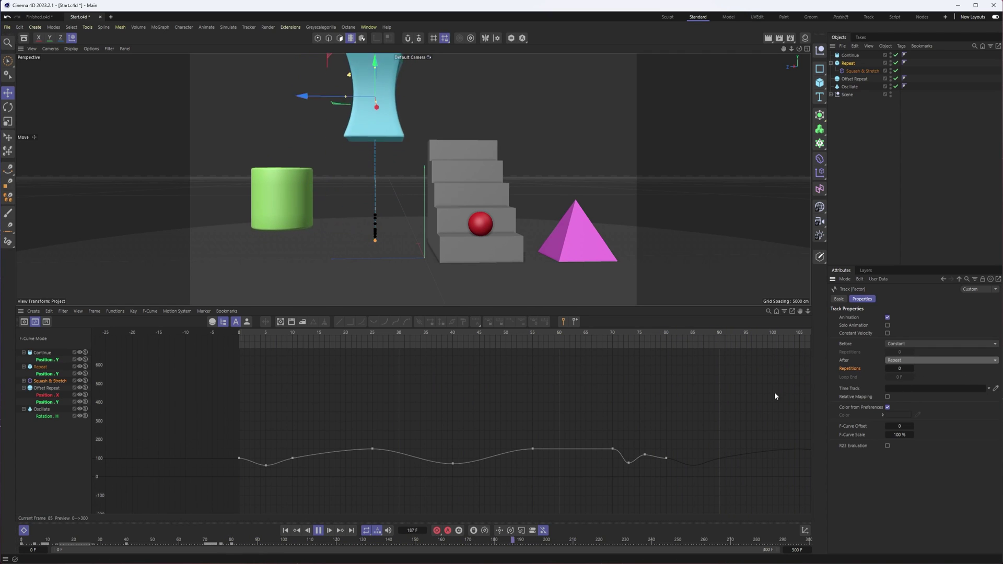
{"action": "left_click", "coordinate": [320, 529]}
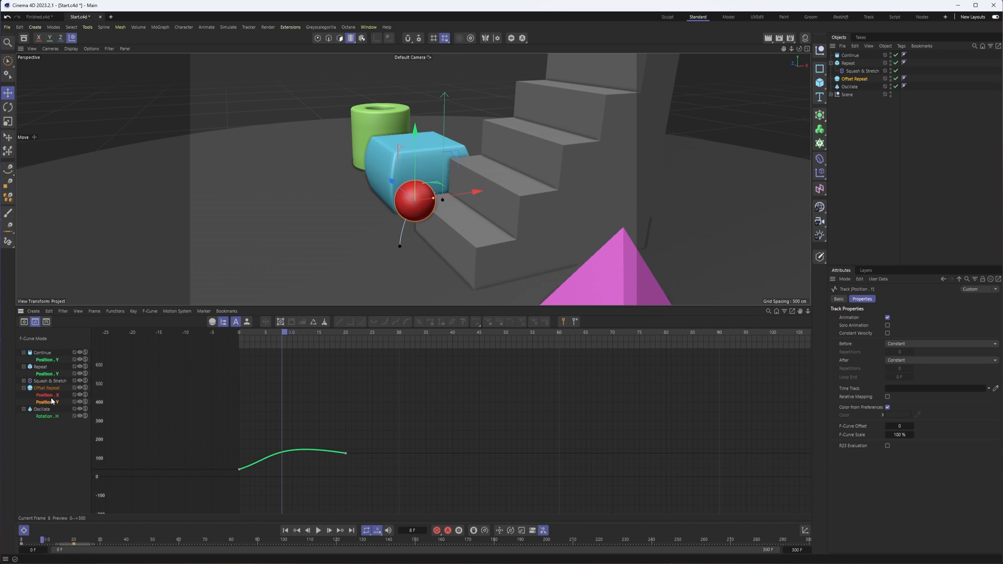
Step: Set the sphere's Position X and Y tracks After option to Offset Repeat
{"action": "left_click", "coordinate": [41, 387]}
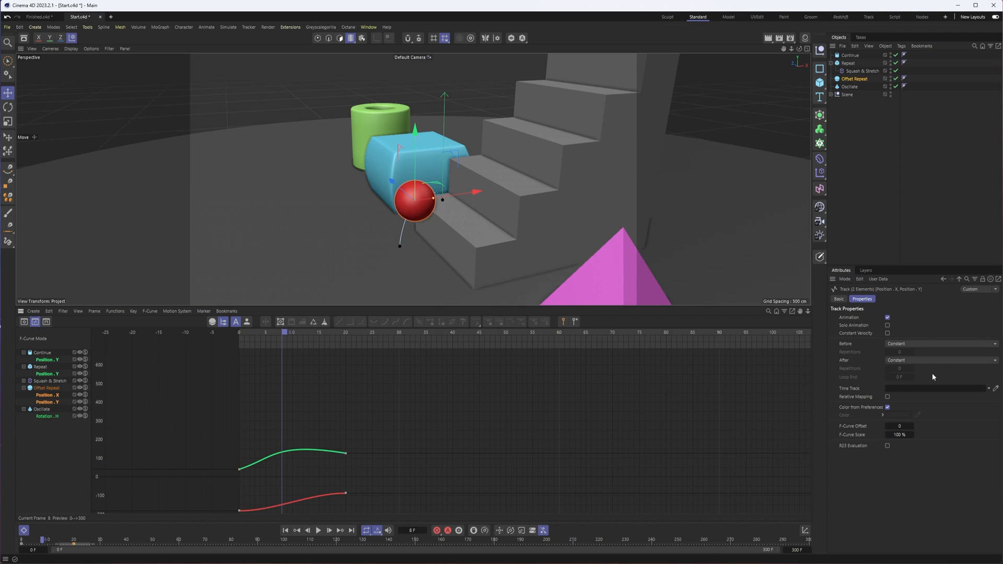
{"action": "left_click", "coordinate": [941, 360]}
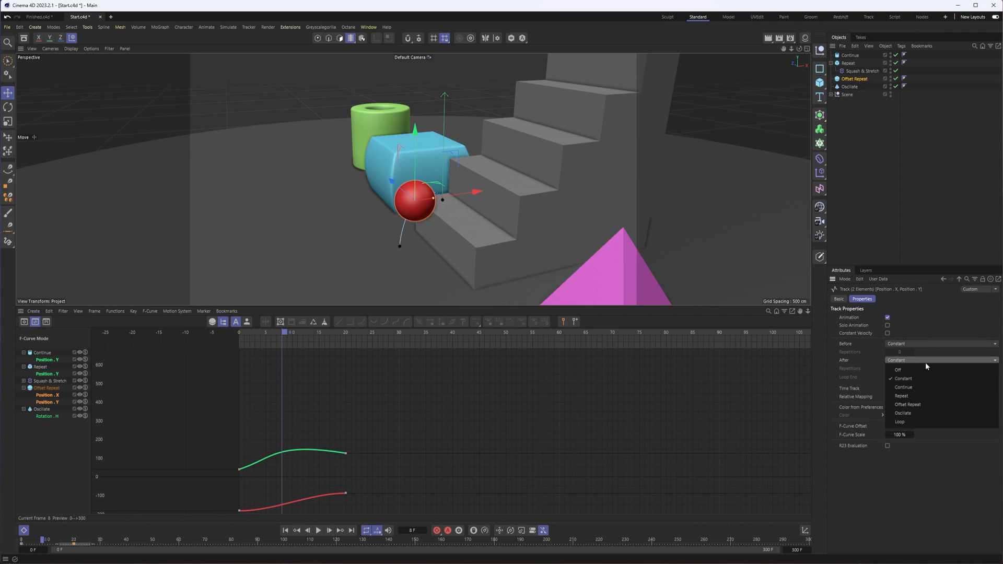
{"action": "left_click", "coordinate": [908, 404]}
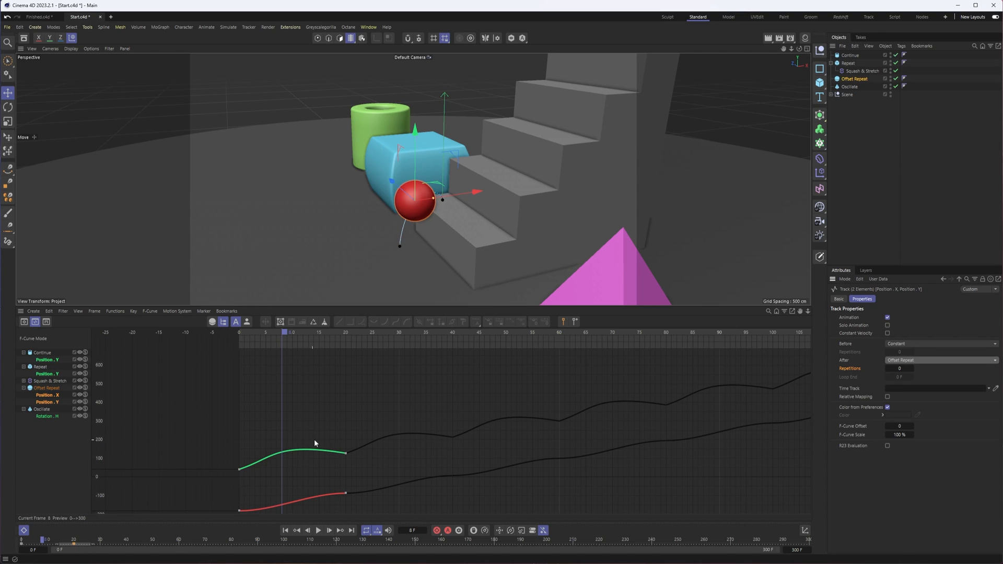
{"action": "mouse_move", "coordinate": [500, 415]}
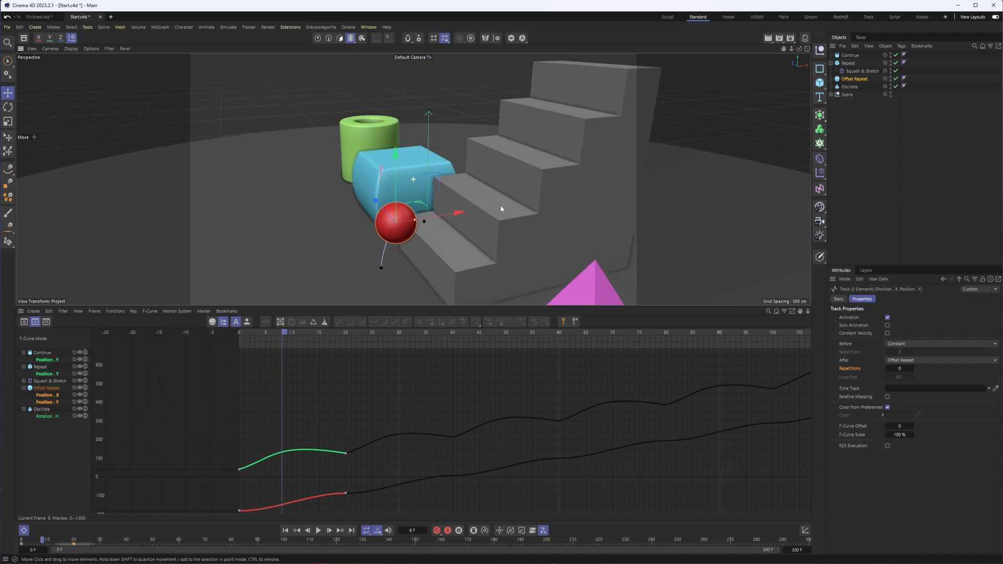
Step: Play and scrub the ball's stair climb, limiting the offset repeat to 4 repetitions
{"action": "left_click", "coordinate": [319, 529]}
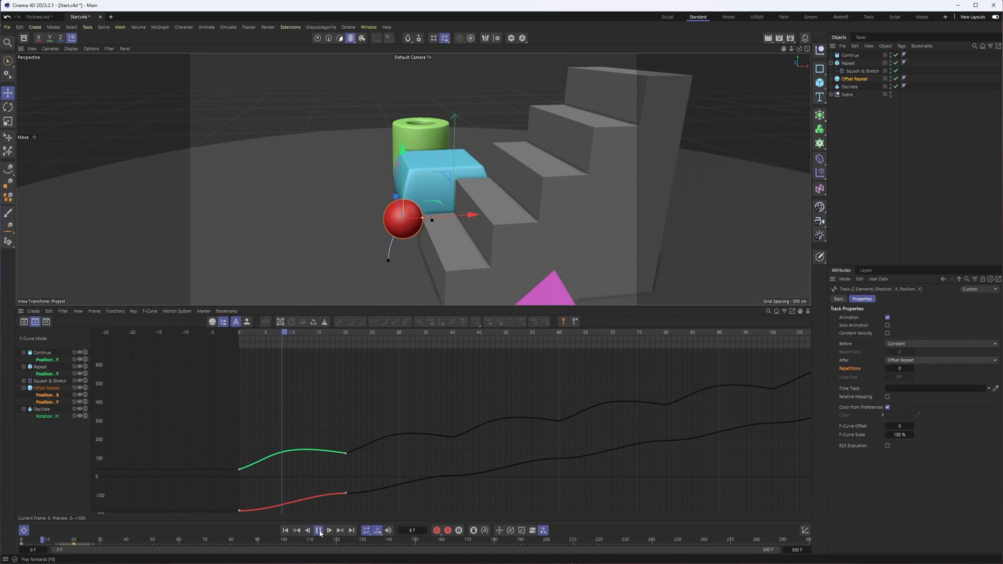
{"action": "left_click", "coordinate": [320, 529]}
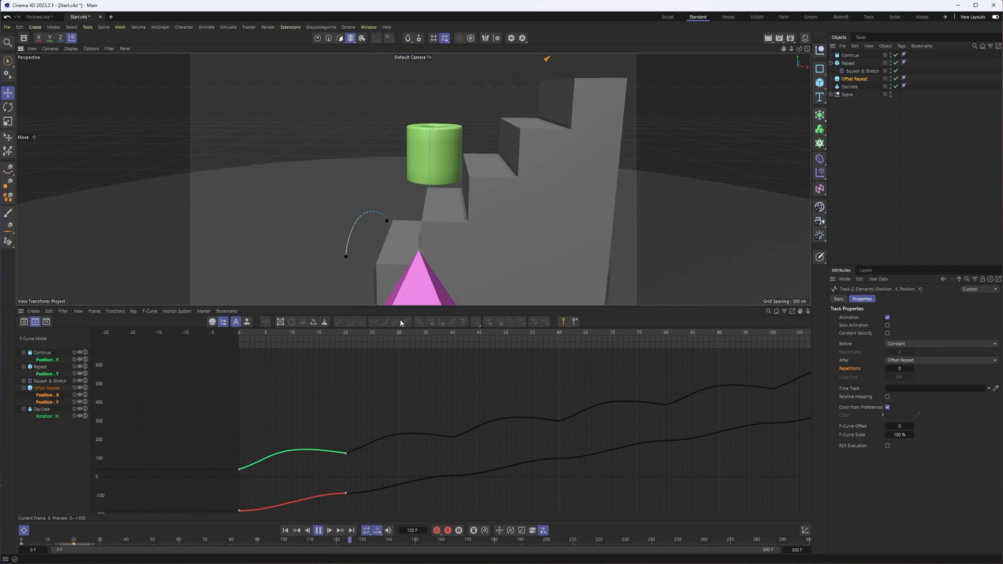
{"action": "left_click", "coordinate": [319, 529]}
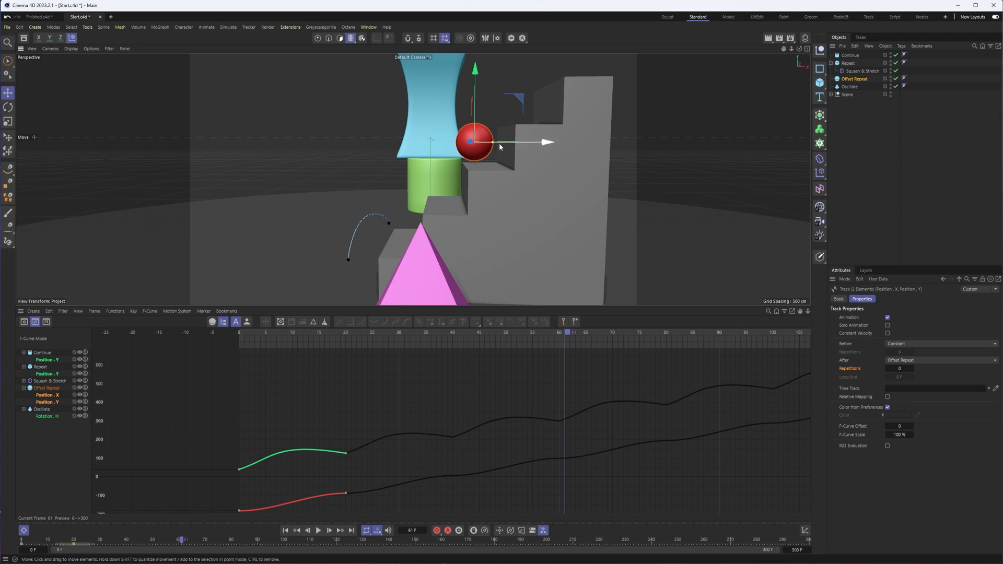
{"action": "left_click_drag", "start_coordinate": [185, 539], "coordinate": [223, 539]}
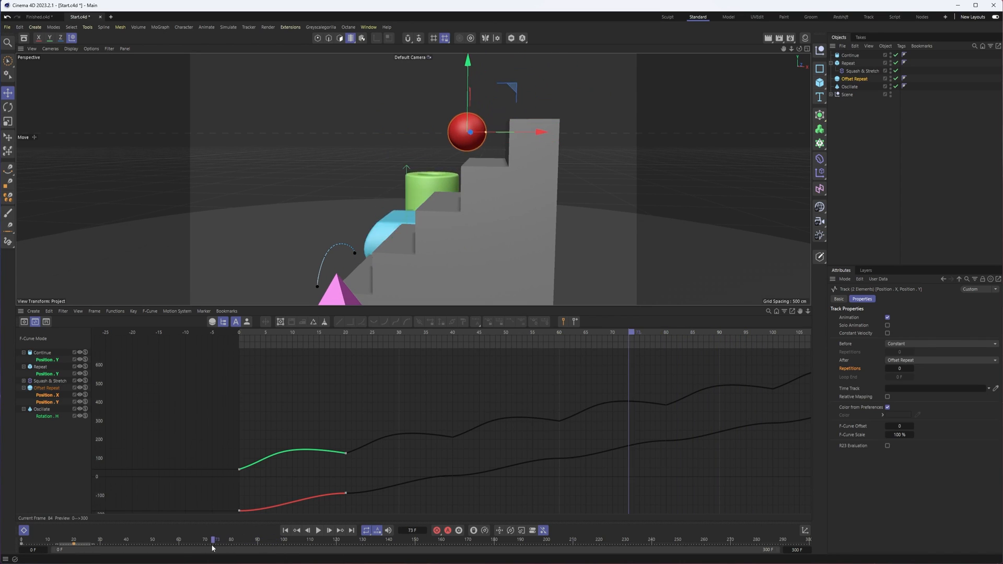
{"action": "left_click_drag", "start_coordinate": [214, 545], "coordinate": [282, 545]}
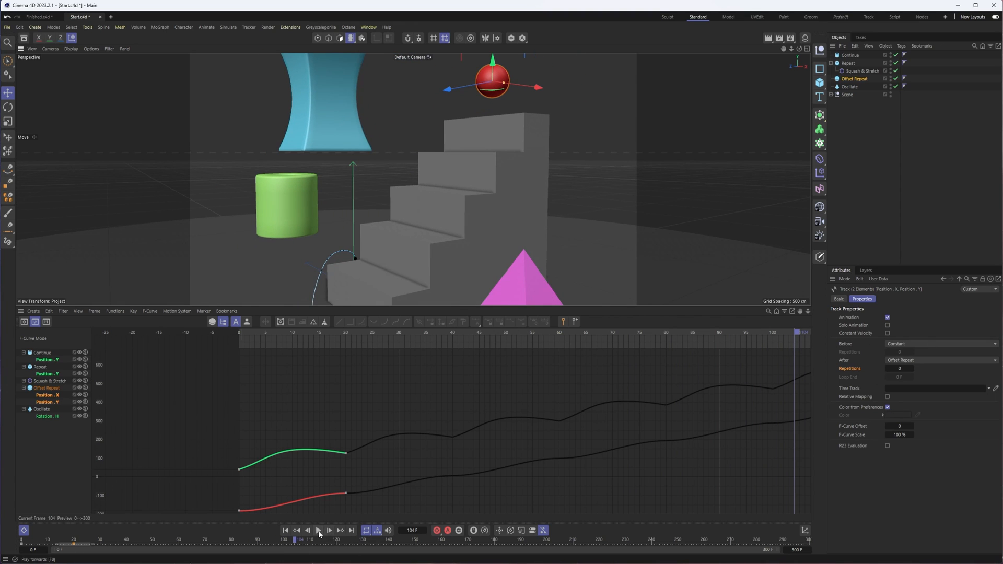
{"action": "left_click", "coordinate": [324, 529]}
{"action": "type", "text": "4"}
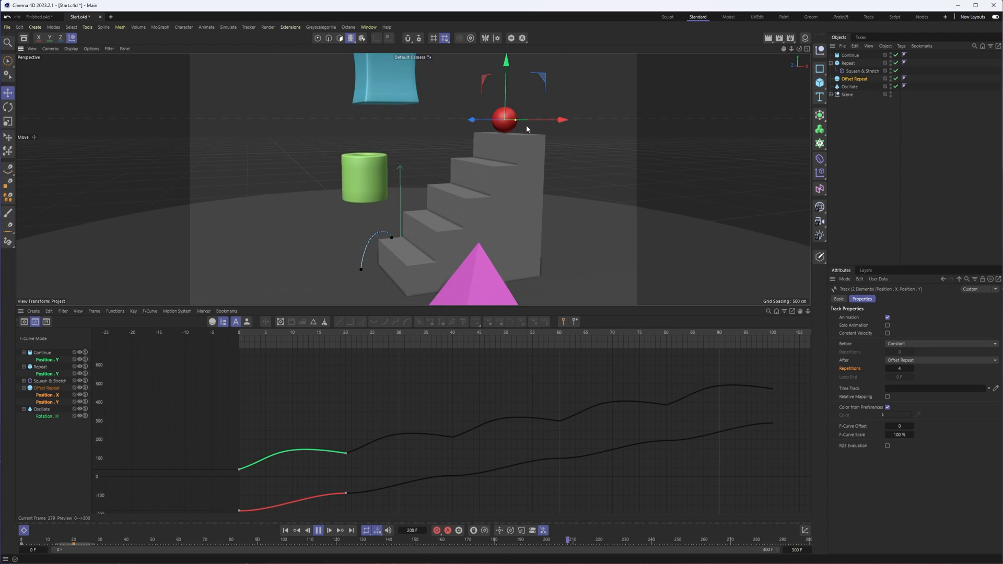
Step: Stop playback and select the Oscillate pyramid to show its Rotation H curve
{"action": "left_click", "coordinate": [317, 530]}
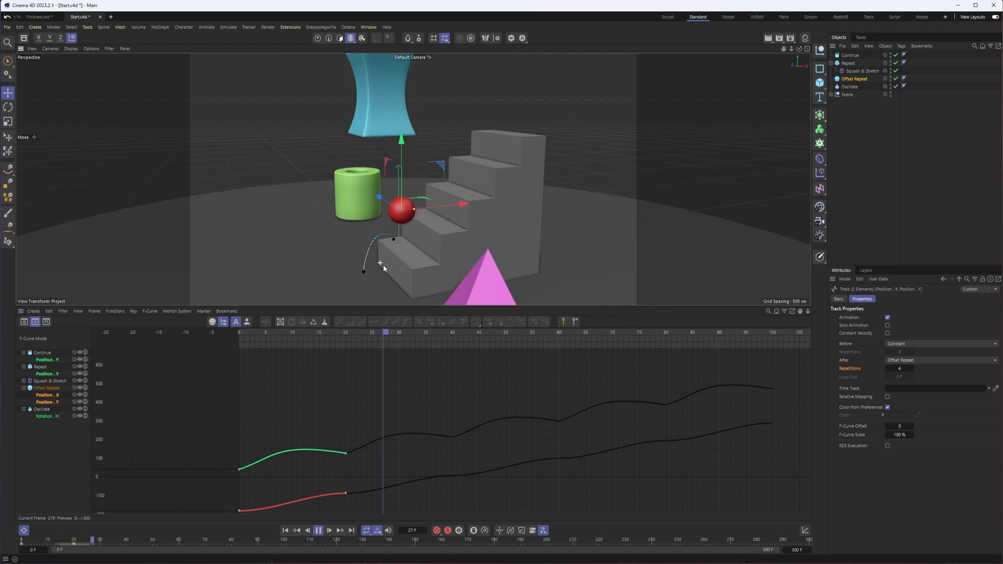
{"action": "left_click", "coordinate": [319, 529]}
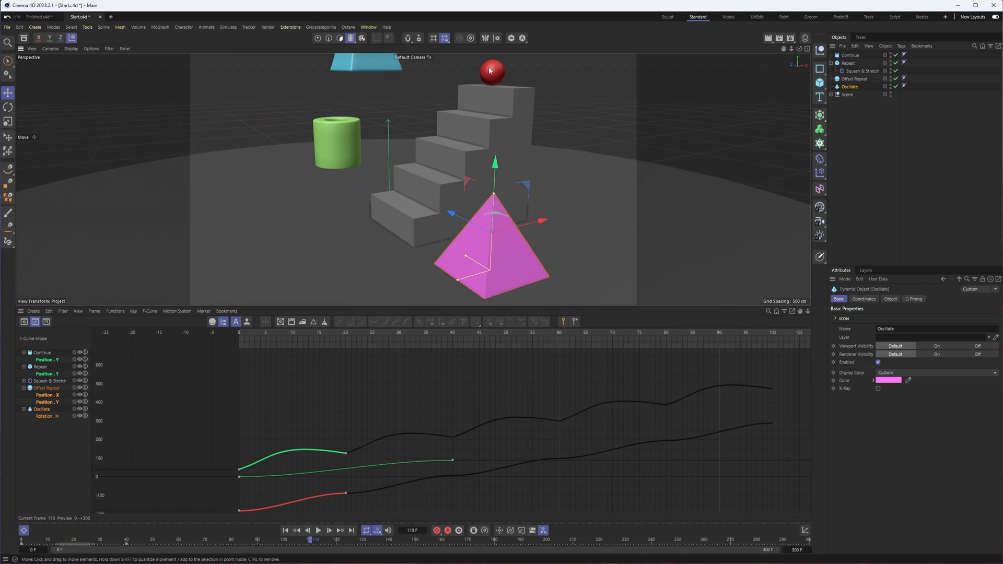
Step: Set the pyramid's Rotation.H track After behaviour to Oscillate
{"action": "left_click", "coordinate": [854, 79]}
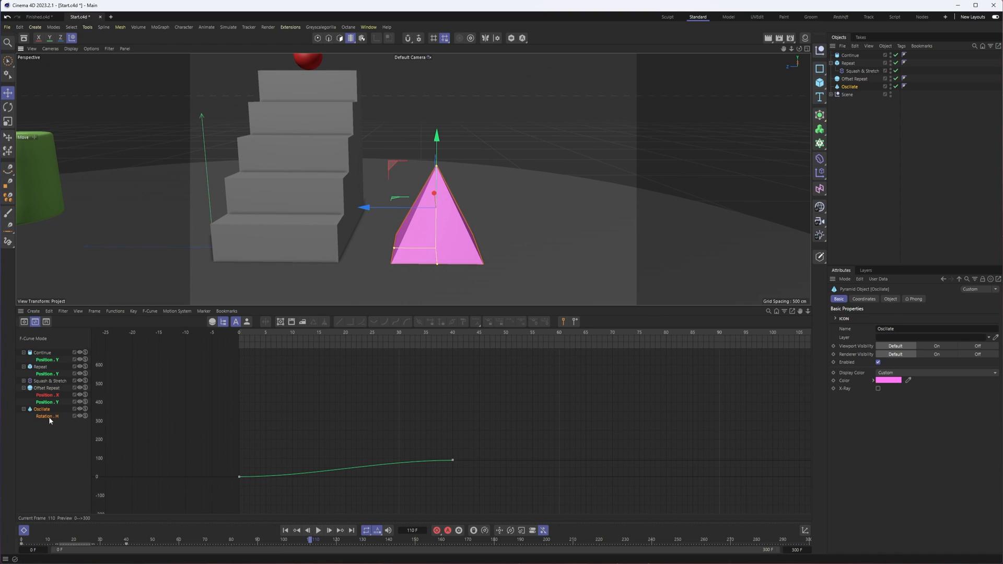
{"action": "left_click", "coordinate": [42, 416]}
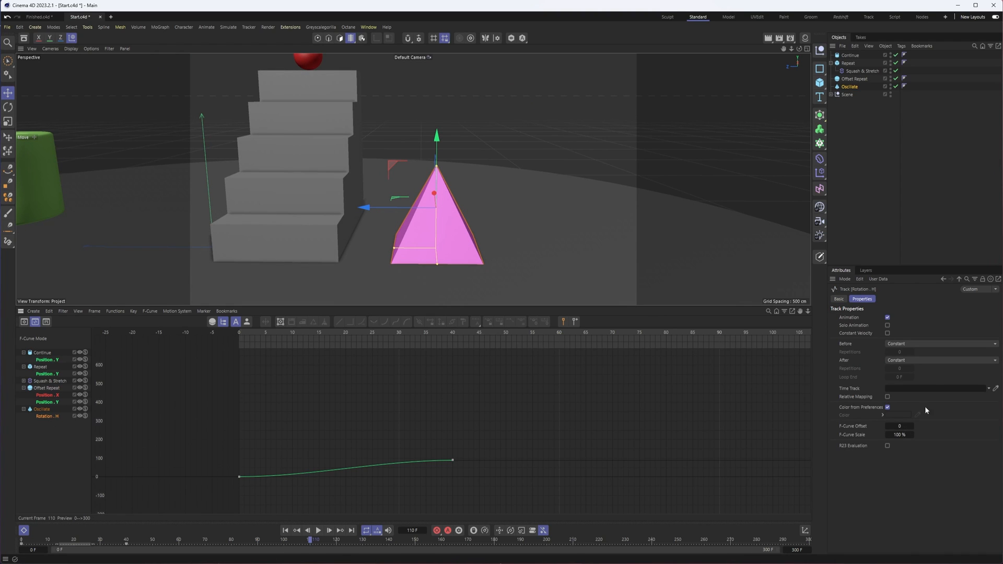
{"action": "left_click", "coordinate": [940, 360]}
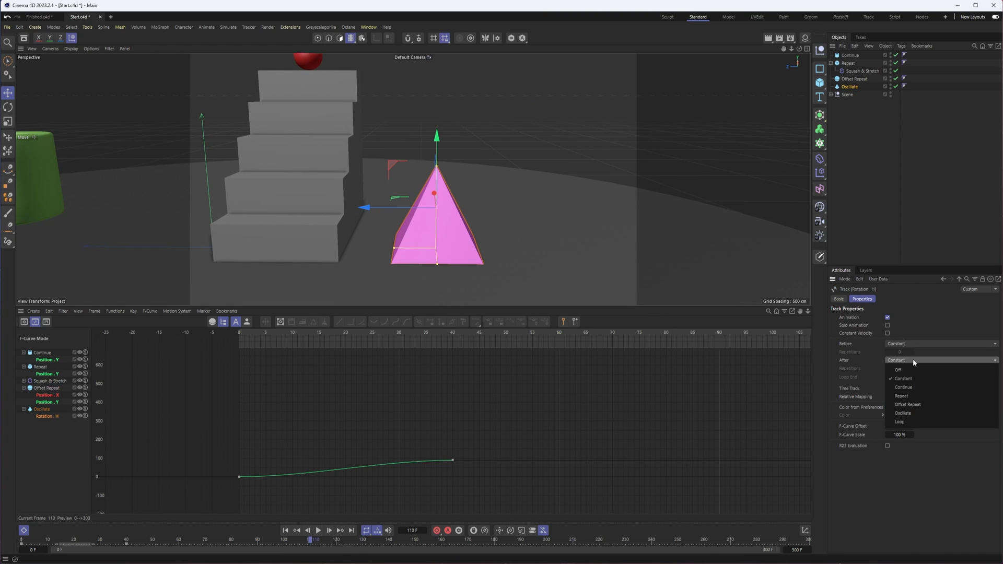
{"action": "mouse_move", "coordinate": [903, 413]}
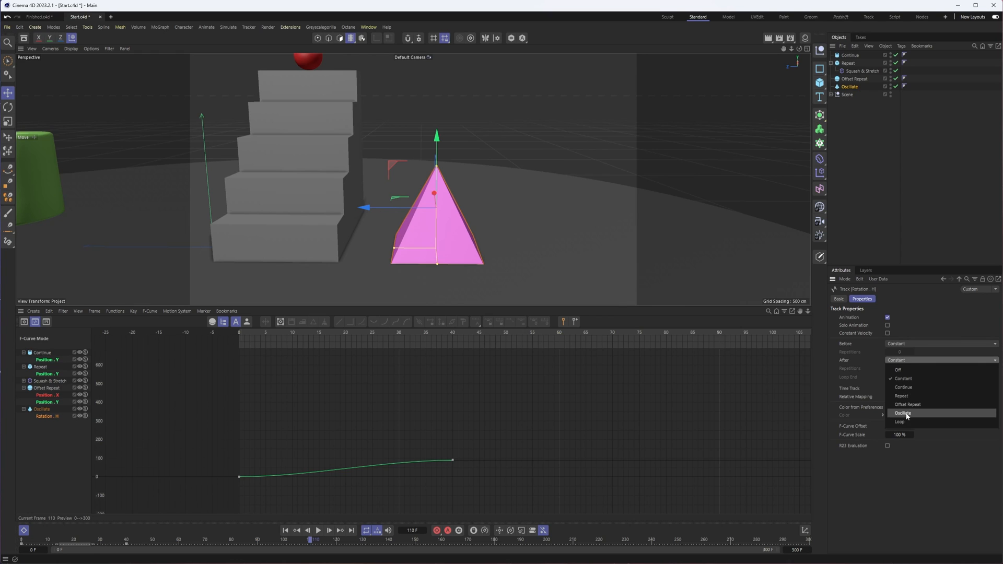
{"action": "left_click", "coordinate": [903, 413]}
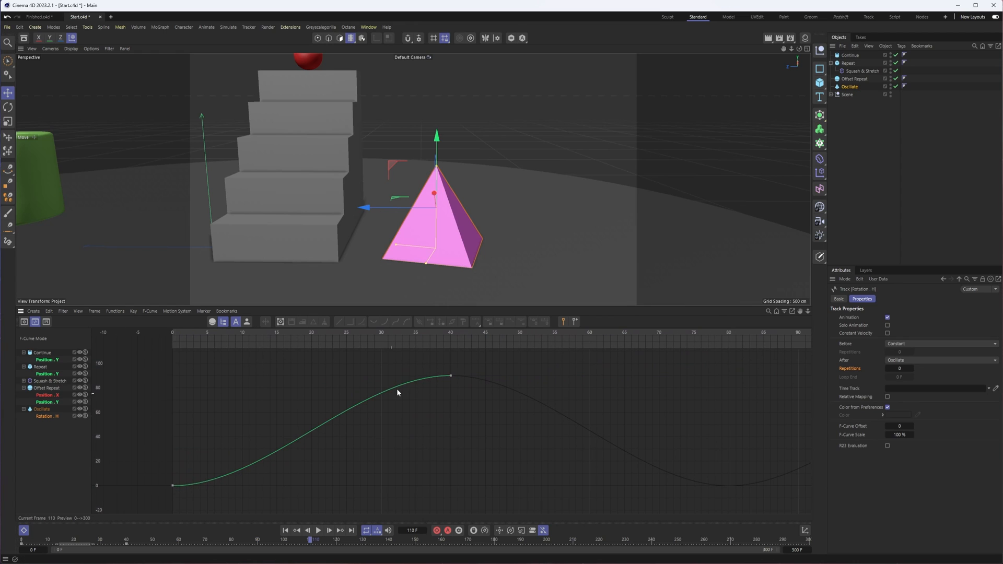
{"action": "mouse_move", "coordinate": [248, 477]}
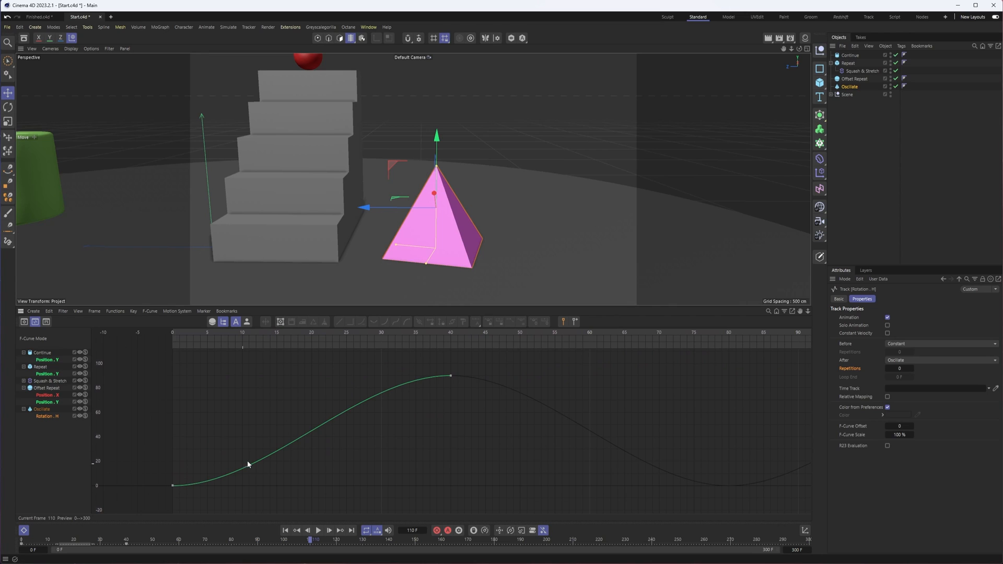
{"action": "mouse_move", "coordinate": [306, 425]}
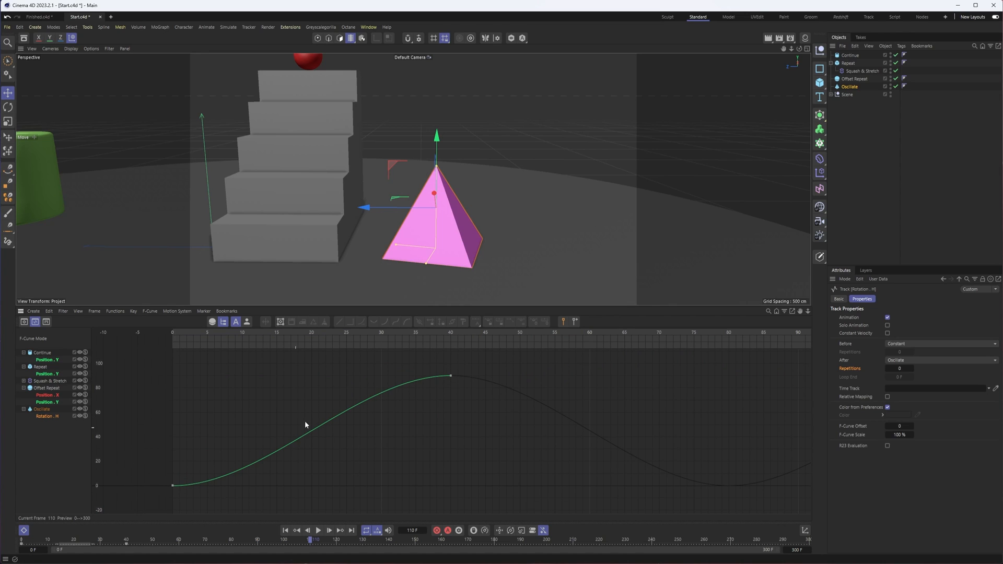
{"action": "mouse_move", "coordinate": [512, 379]}
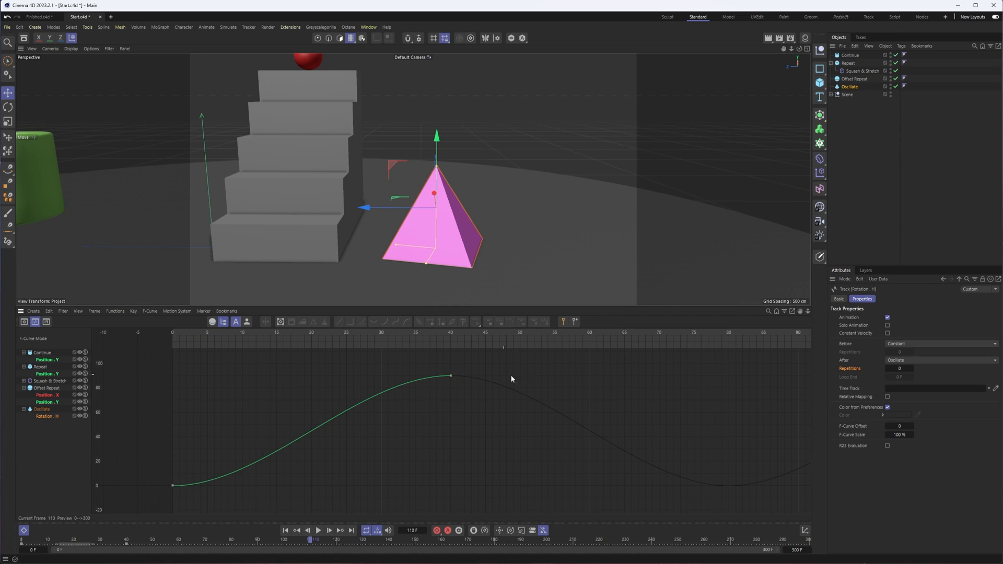
Step: Preview the oscillating rotation, stop and rewind to frame 0 with Rotation.H shown
{"action": "left_click", "coordinate": [319, 529]}
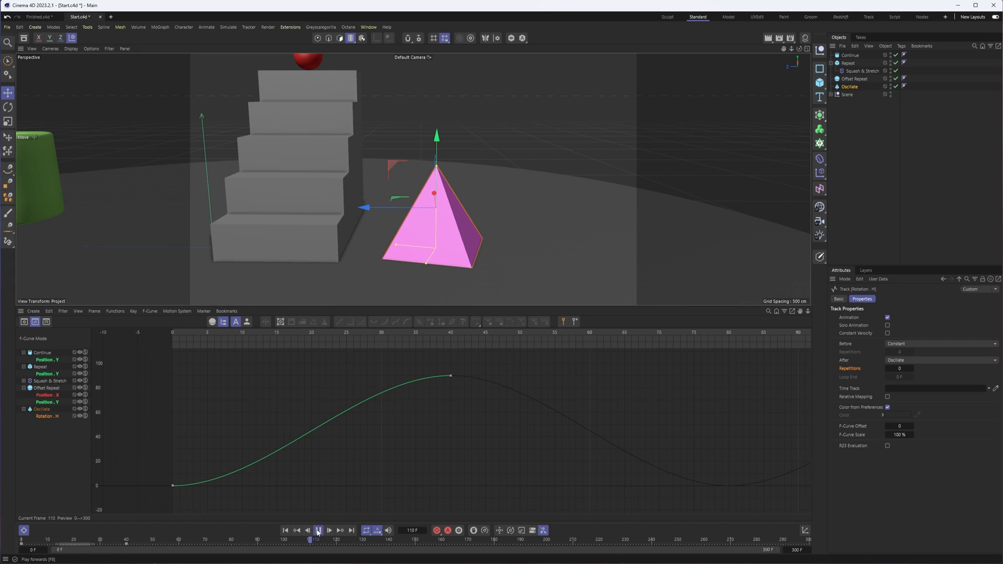
{"action": "left_click", "coordinate": [318, 528]}
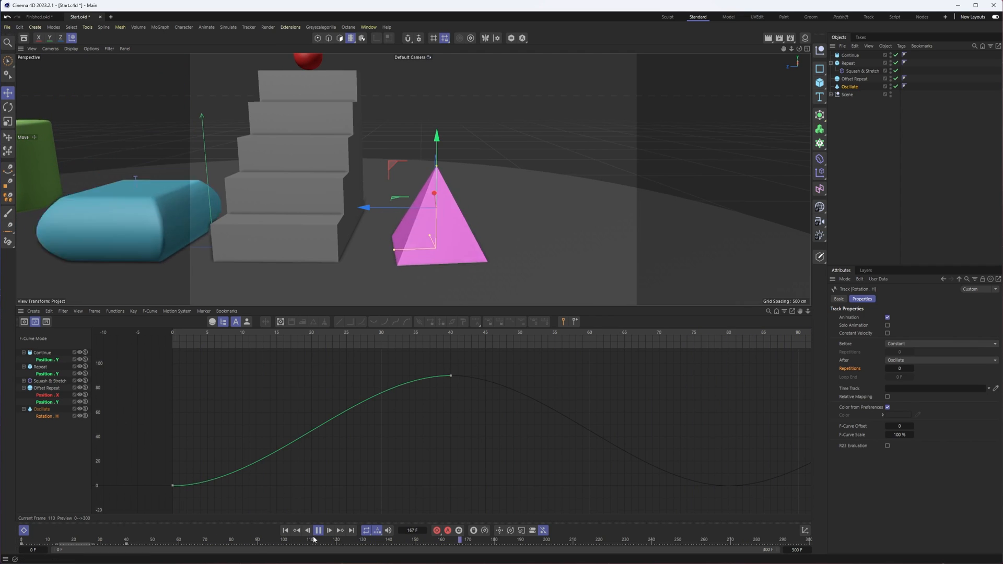
{"action": "left_click", "coordinate": [319, 528]}
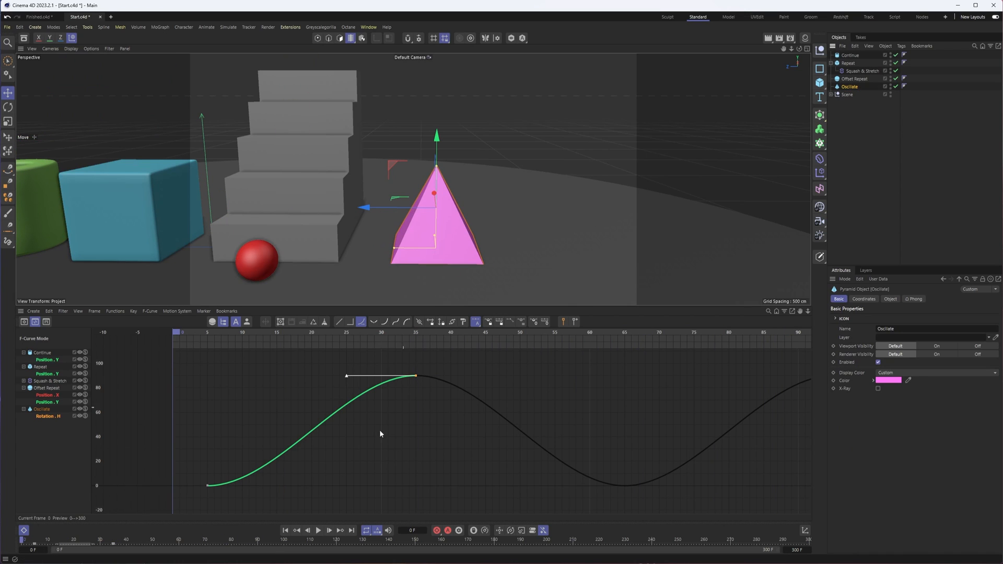
Step: Make the Rotation.H keys linear with a hold after the peak and play it back
{"action": "left_click", "coordinate": [864, 299]}
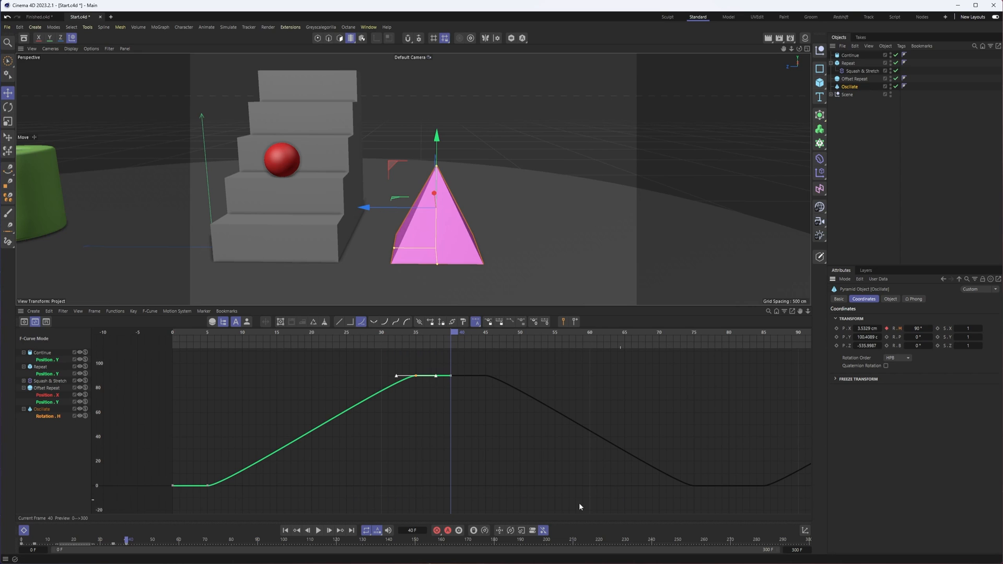
{"action": "left_click", "coordinate": [323, 530]}
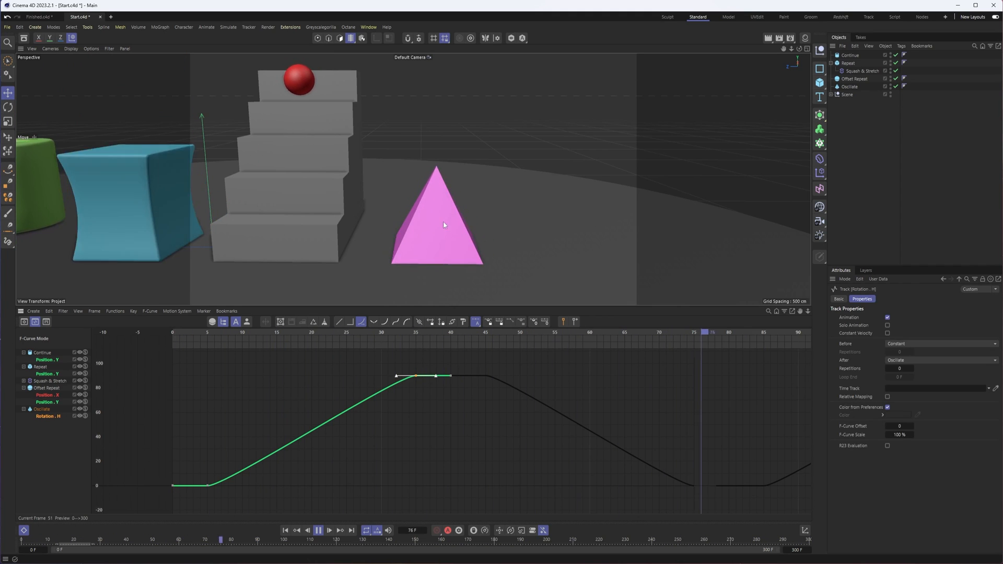
{"action": "left_click", "coordinate": [319, 530]}
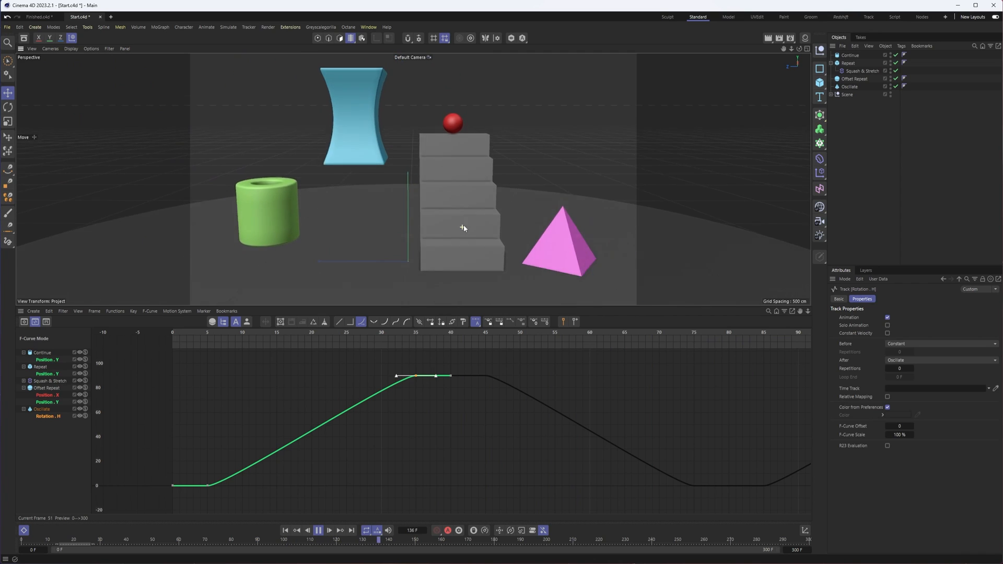
{"action": "left_click", "coordinate": [318, 530]}
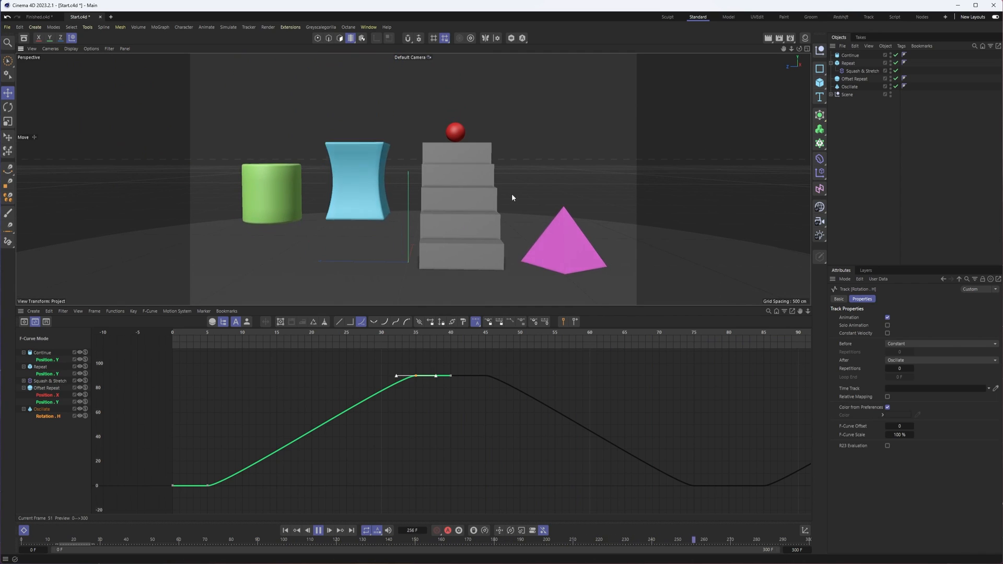
{"action": "left_click", "coordinate": [319, 530]}
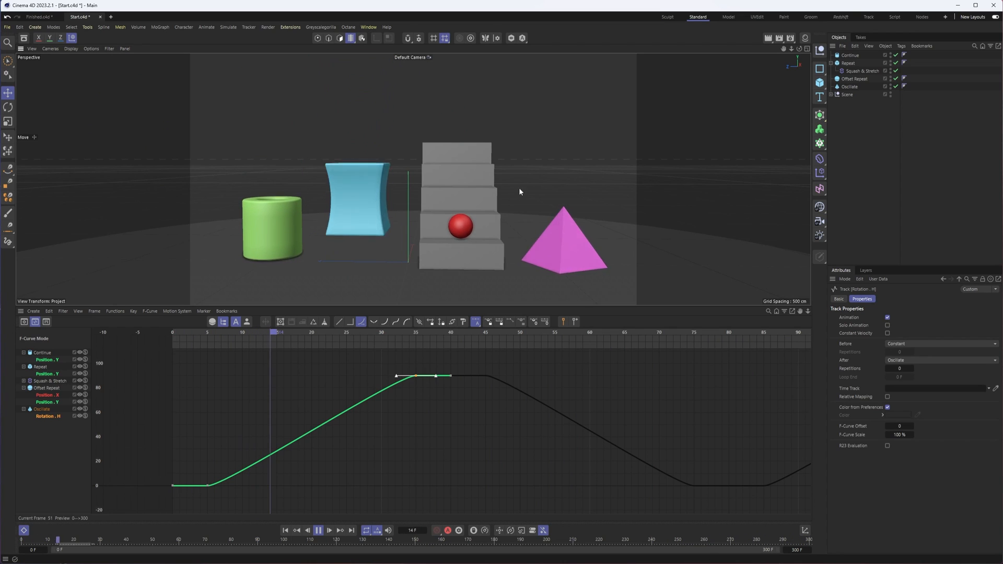